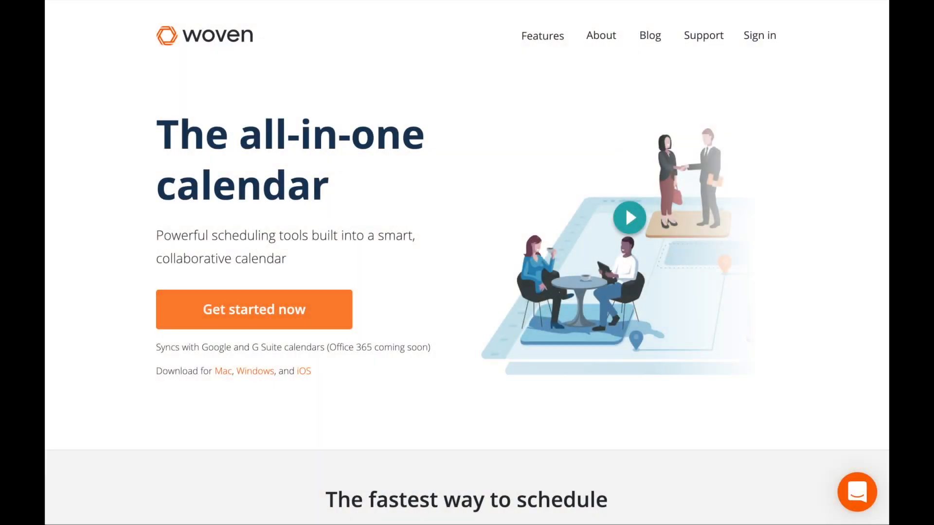
mouse_move(630, 234)
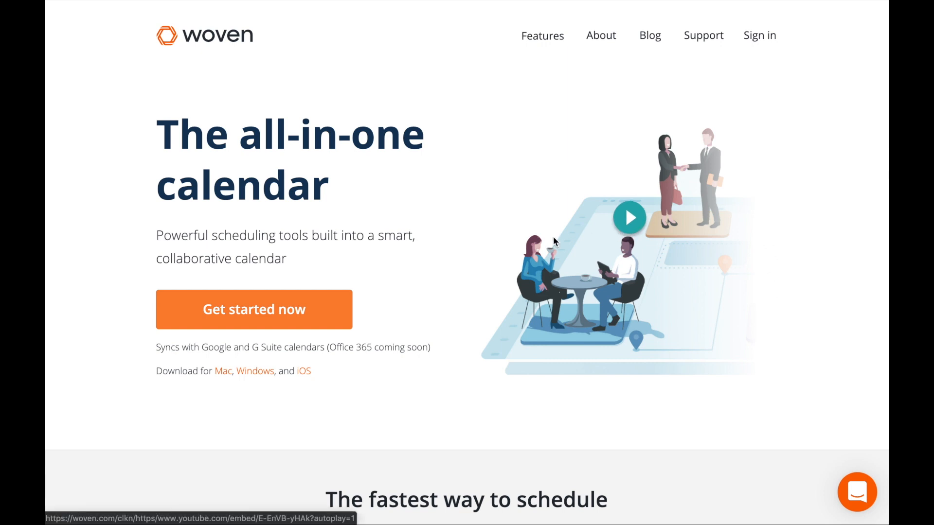
- Open the Welcome to Woven sign-up page with 'Get started now'
click(253, 309)
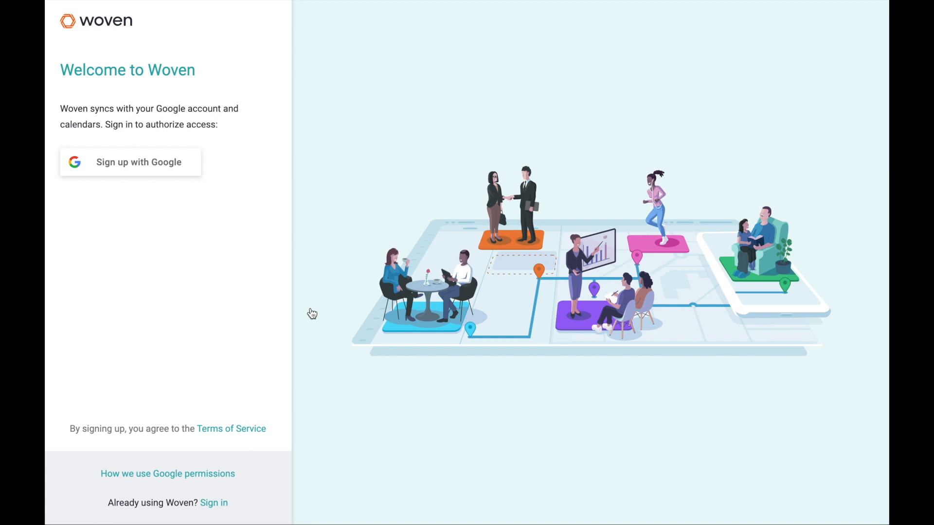
mouse_move(265, 258)
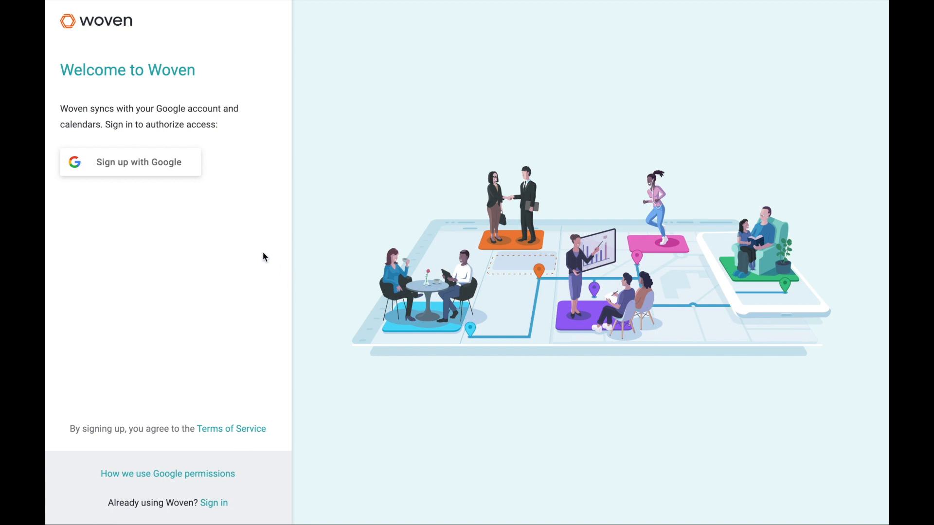
click(138, 162)
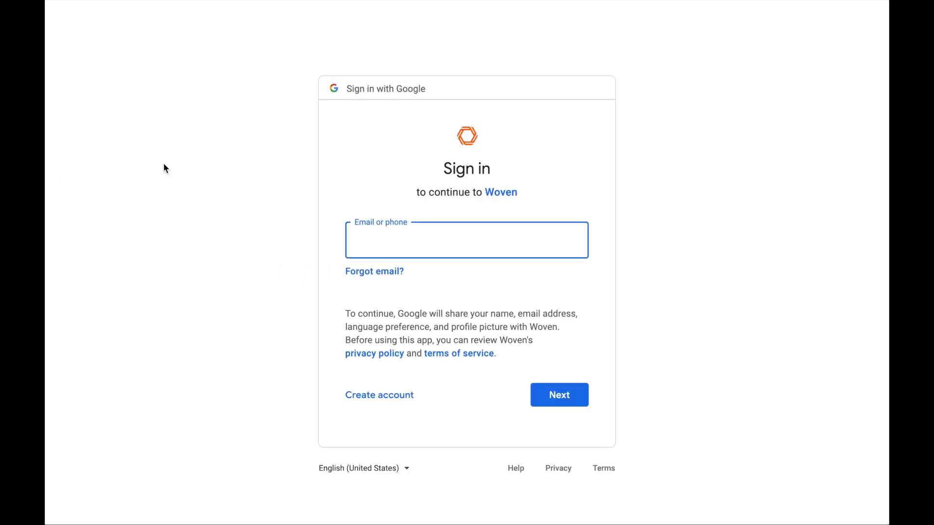
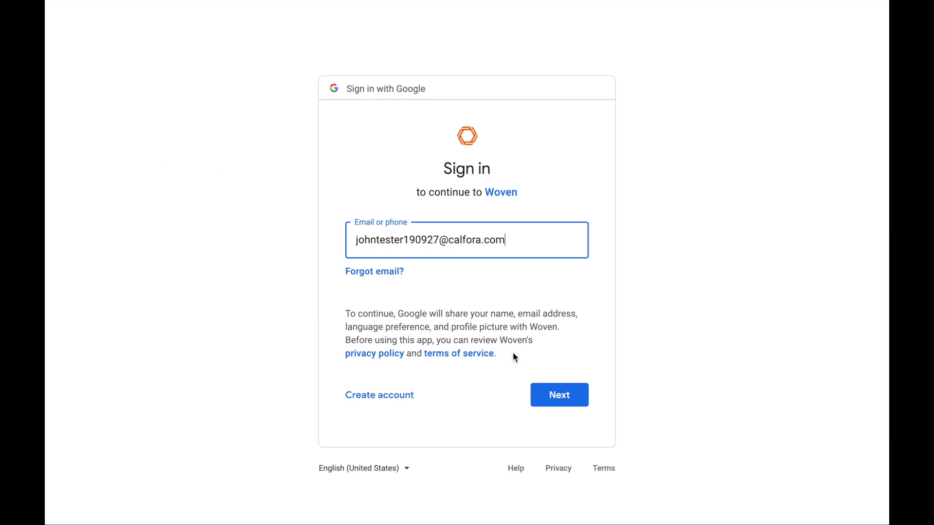
click(558, 395)
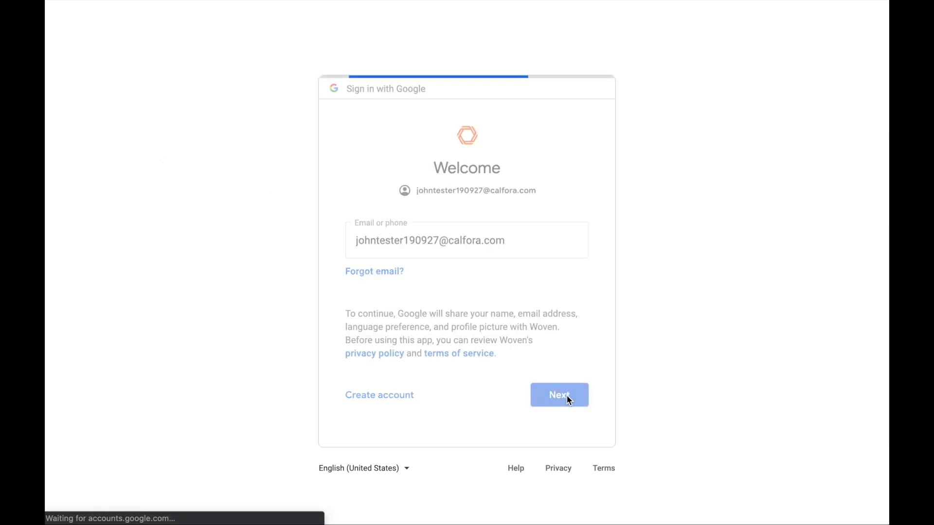
click(557, 395)
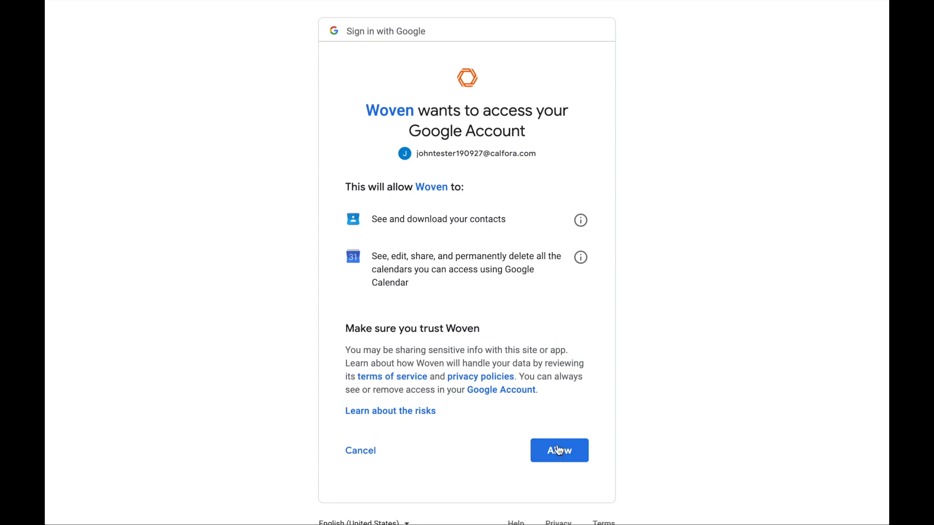
click(558, 451)
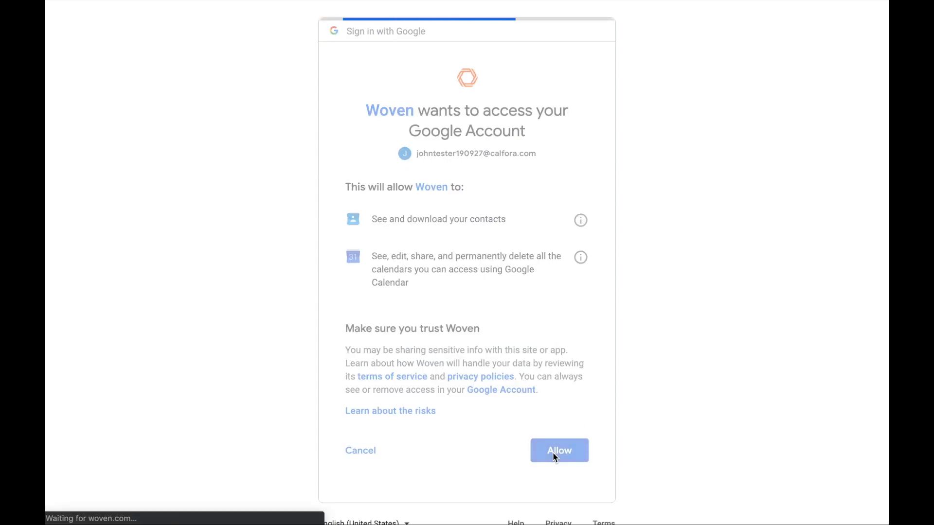
click(558, 451)
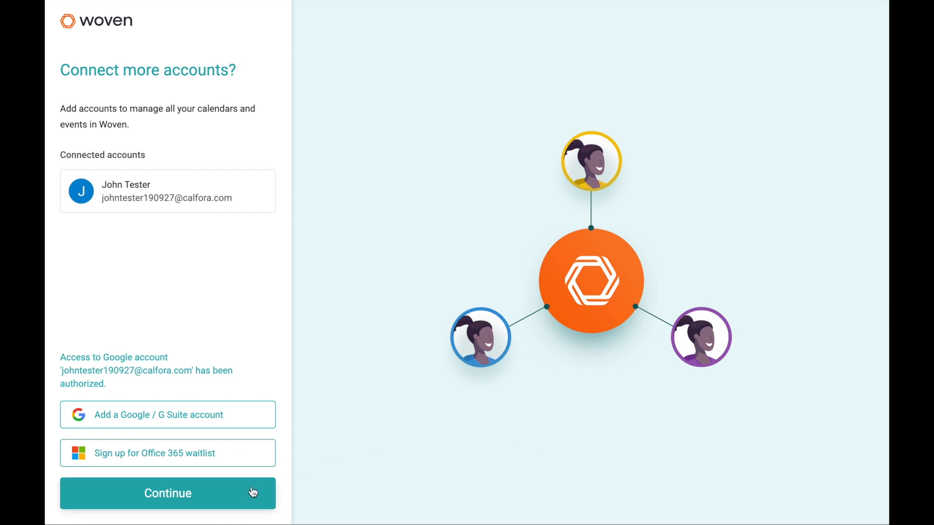
- Skip connecting more accounts and continue setup
click(168, 494)
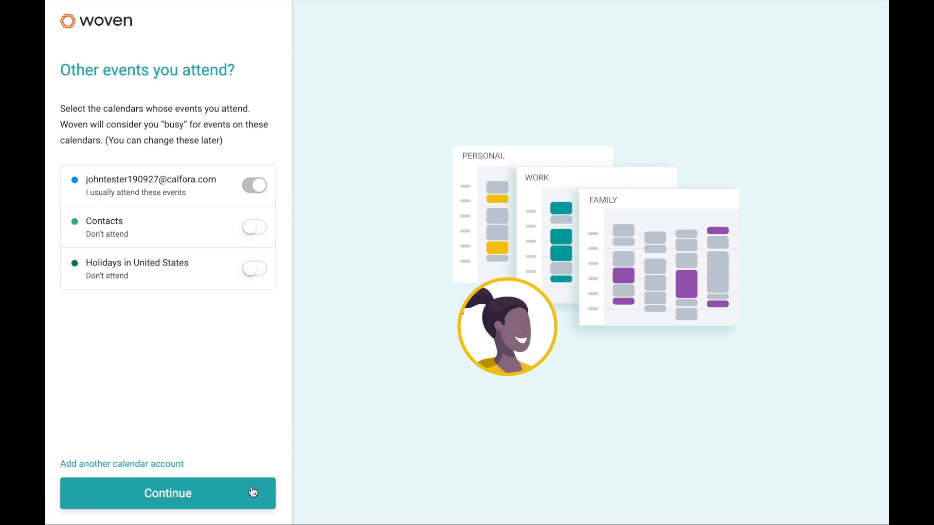
mouse_move(258, 425)
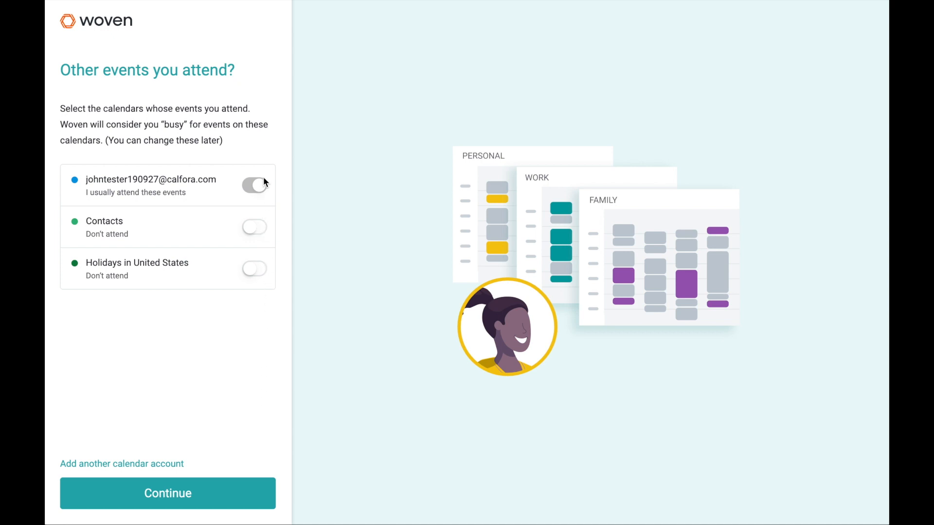
mouse_move(316, 168)
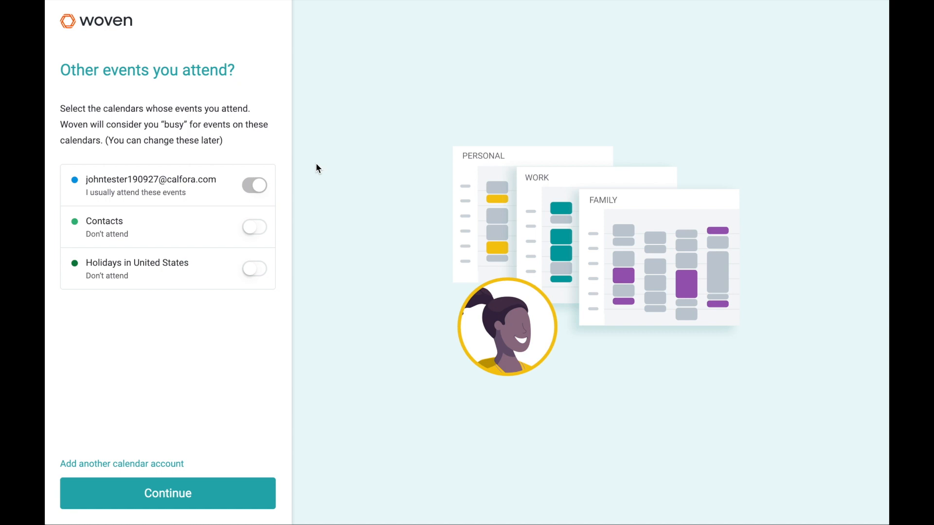
mouse_move(258, 235)
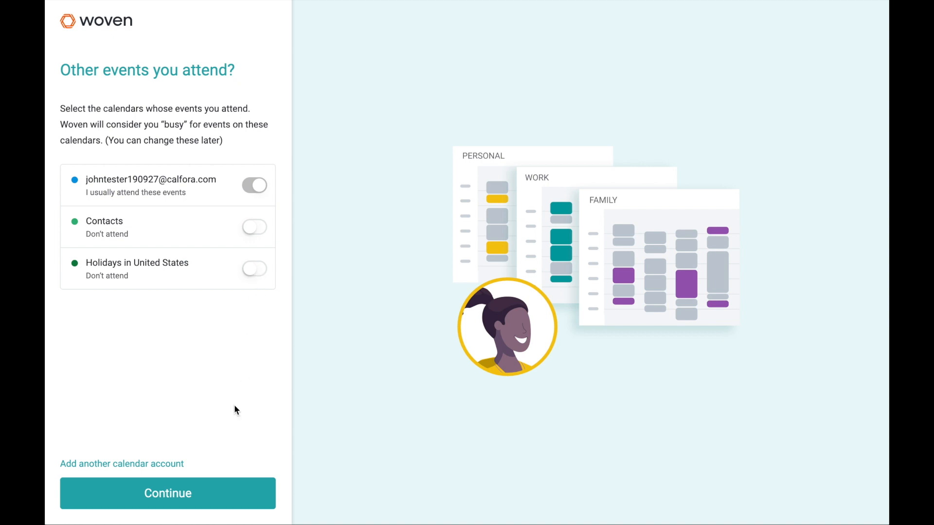
- Keep only the account's own calendar as attended, with Contacts and Holidays off
click(167, 493)
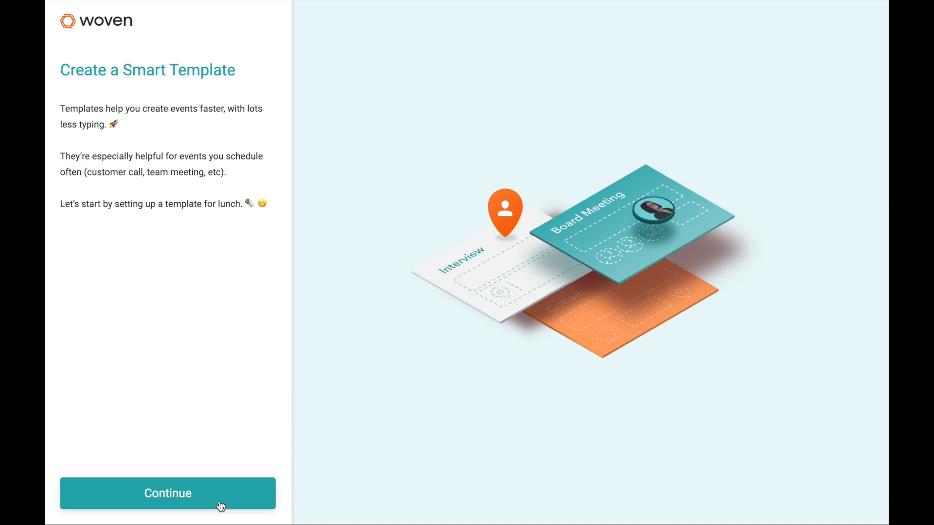
- Create a weekday Lunch template, 12:00pm–1:00pm at Le Boulanger, and open the calendar
click(167, 493)
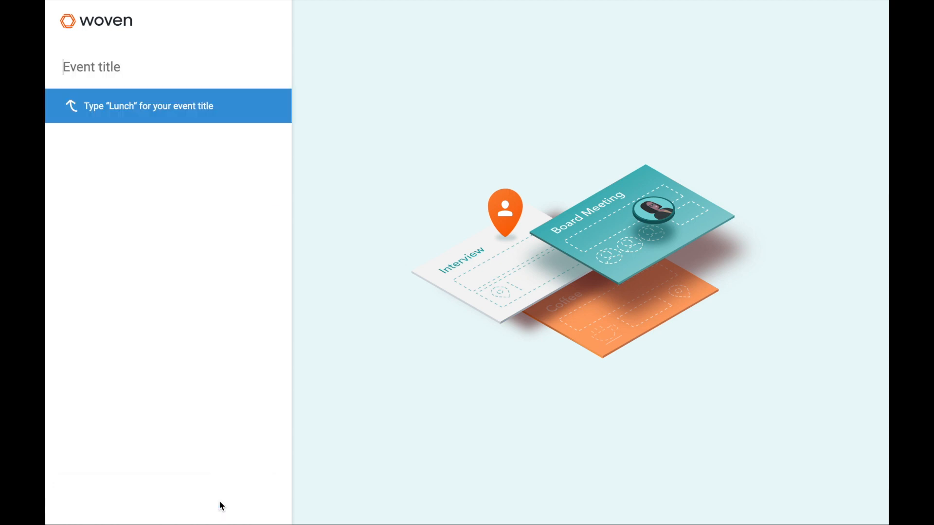
text(Lunch)
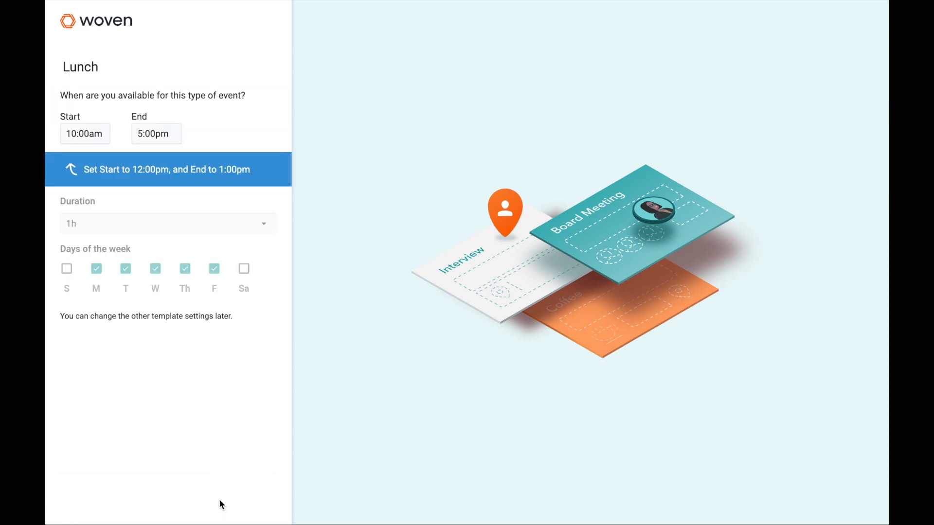
click(85, 133)
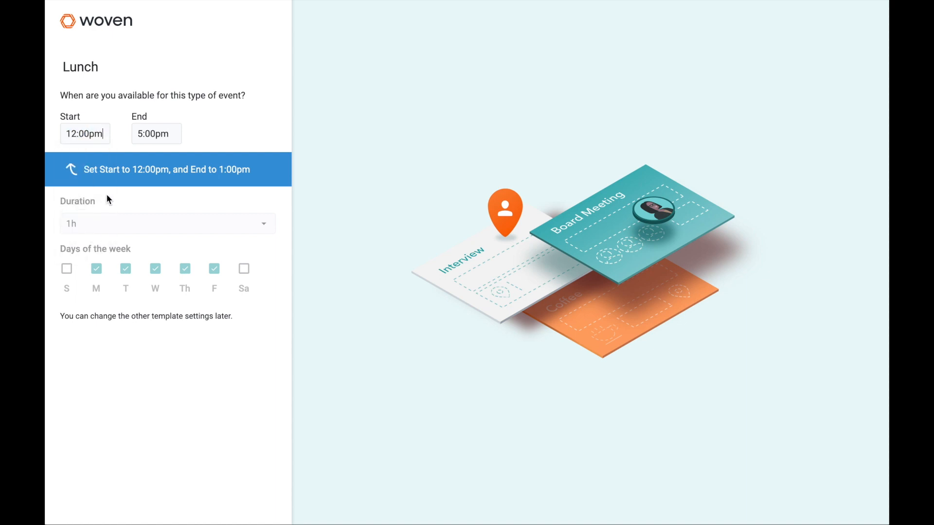
click(156, 133)
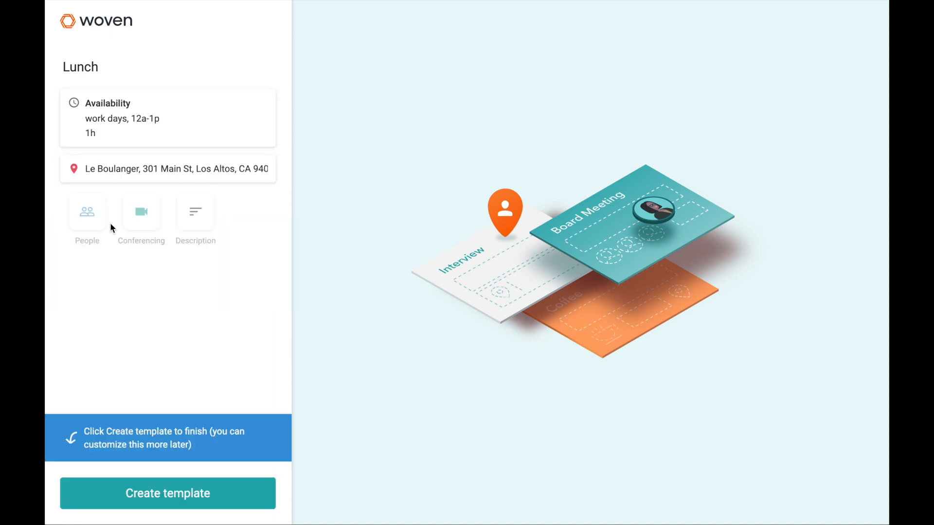
click(167, 493)
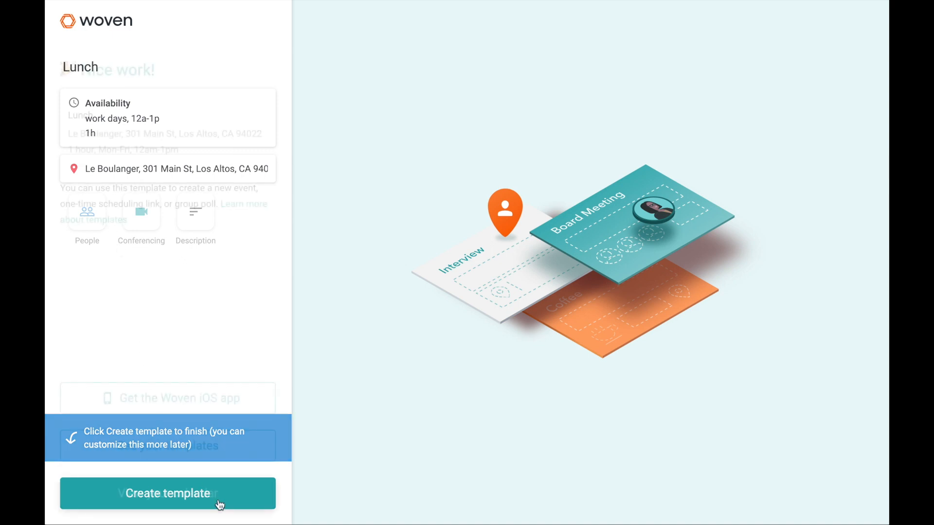
click(167, 493)
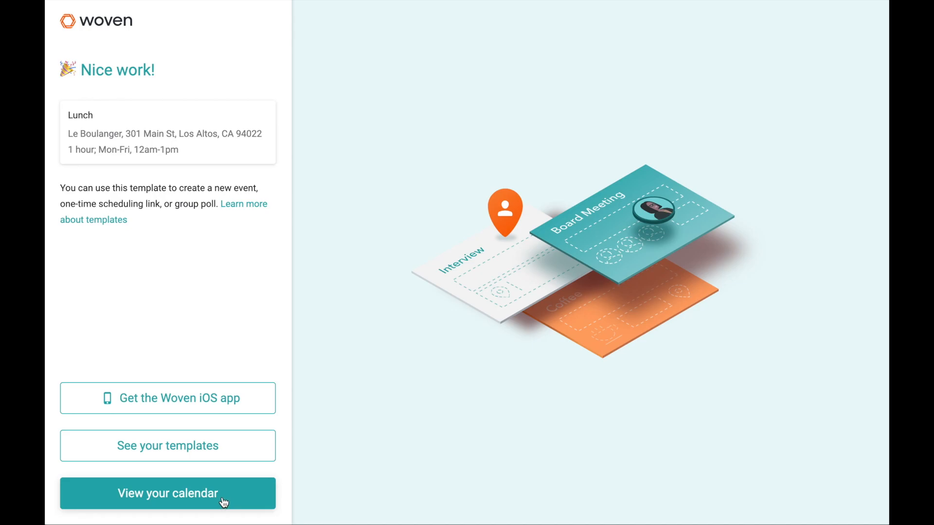
click(167, 493)
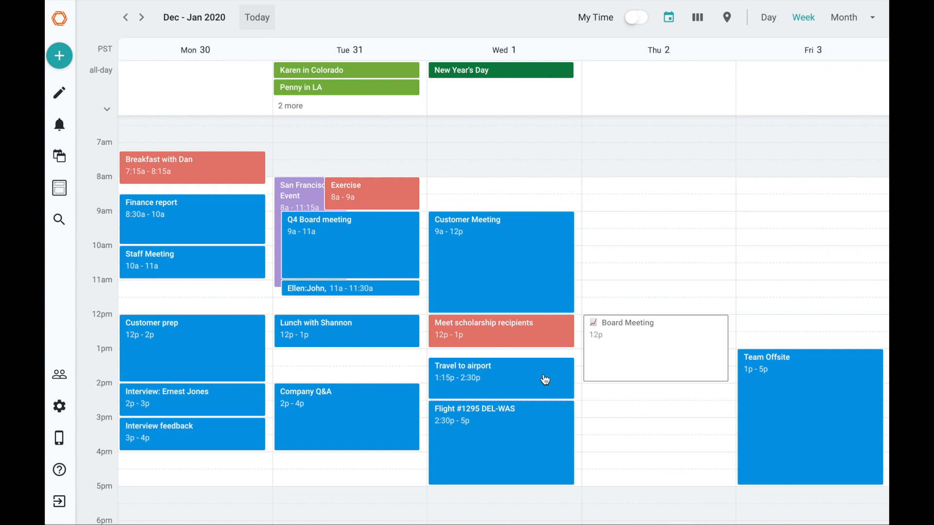
mouse_move(539, 340)
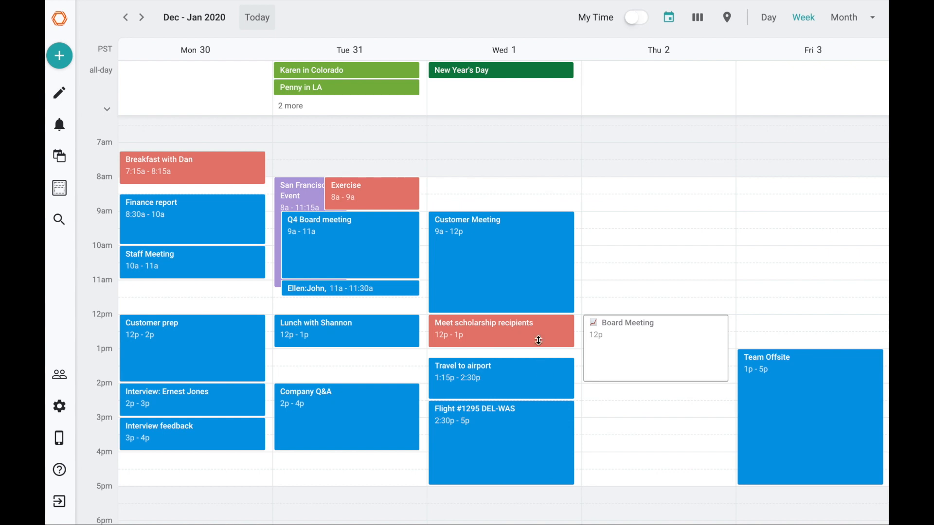
click(501, 262)
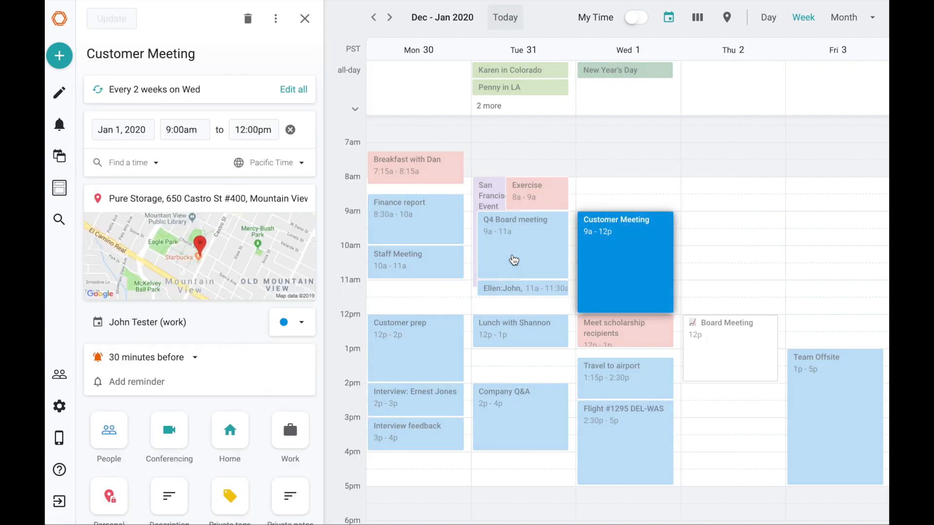
click(304, 18)
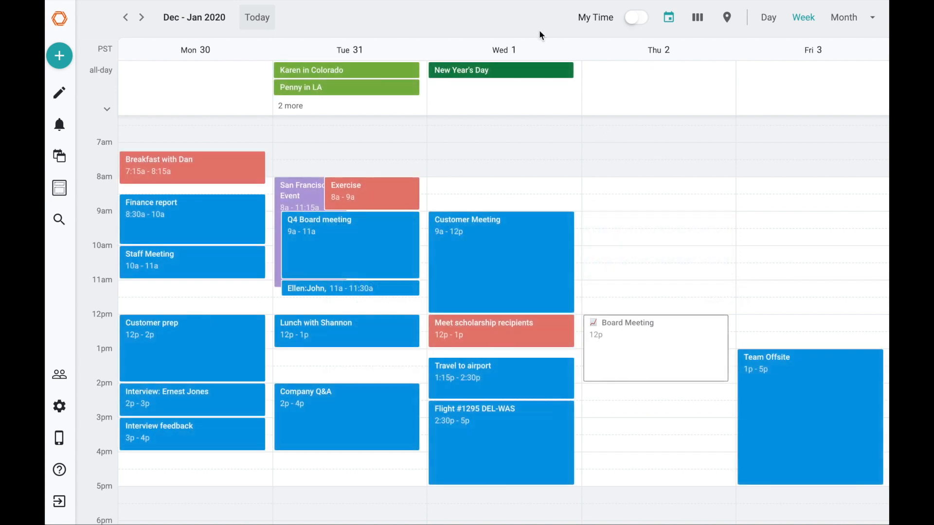
mouse_move(769, 18)
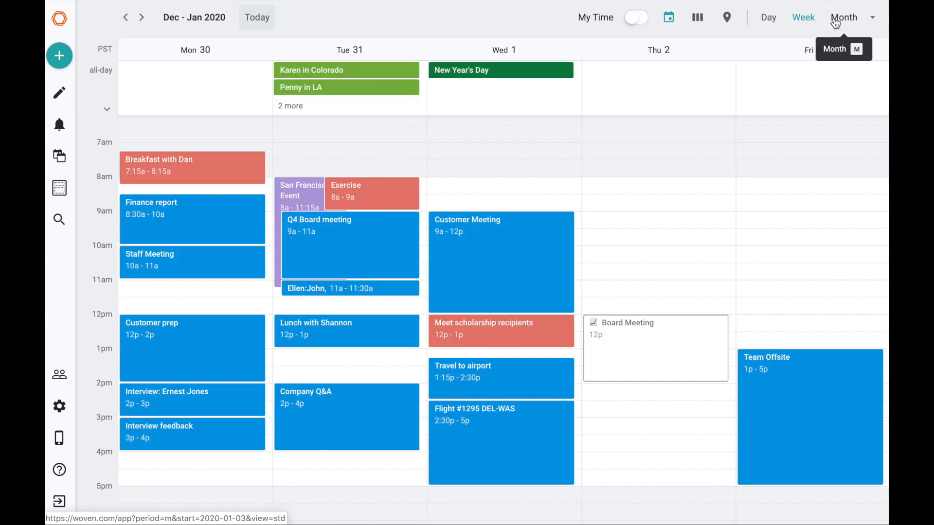
click(844, 16)
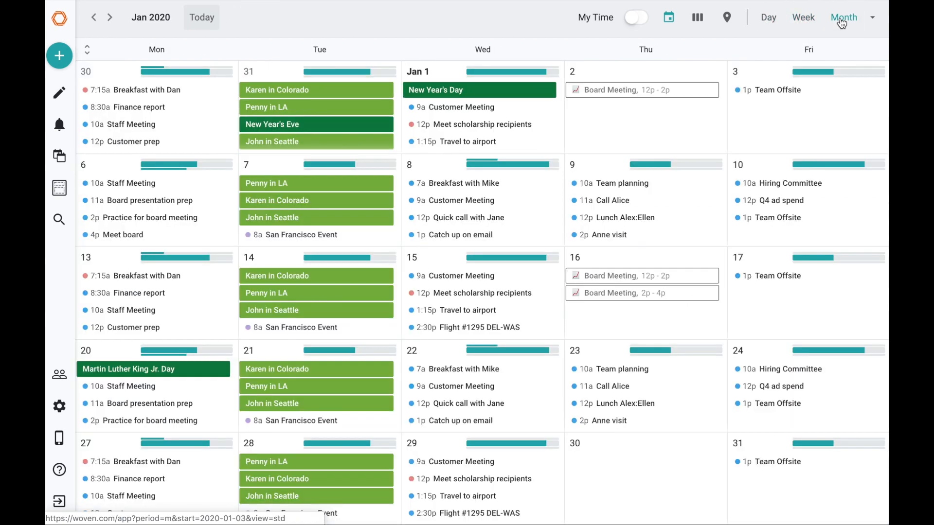
click(803, 17)
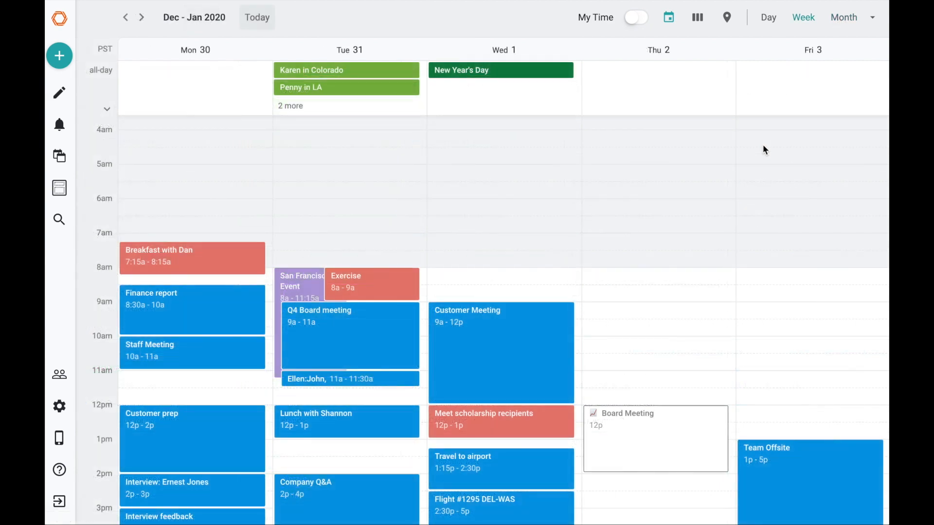
mouse_move(683, 151)
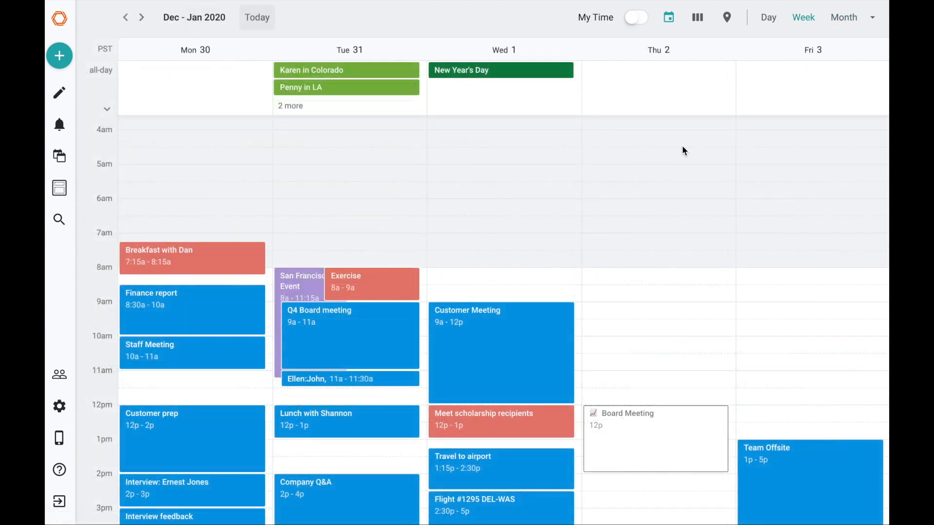
mouse_move(59, 156)
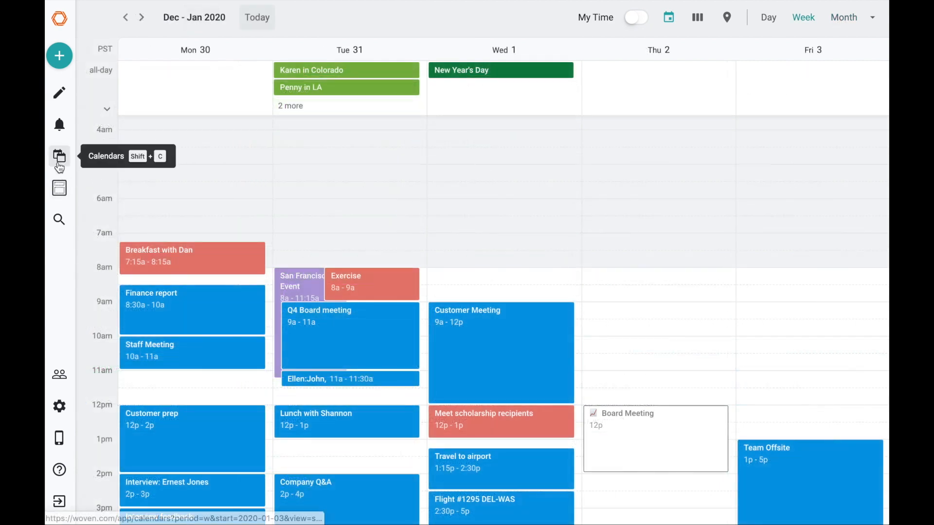
- Inspect the Personal events options in the Calendars panel, then close the panel
click(59, 157)
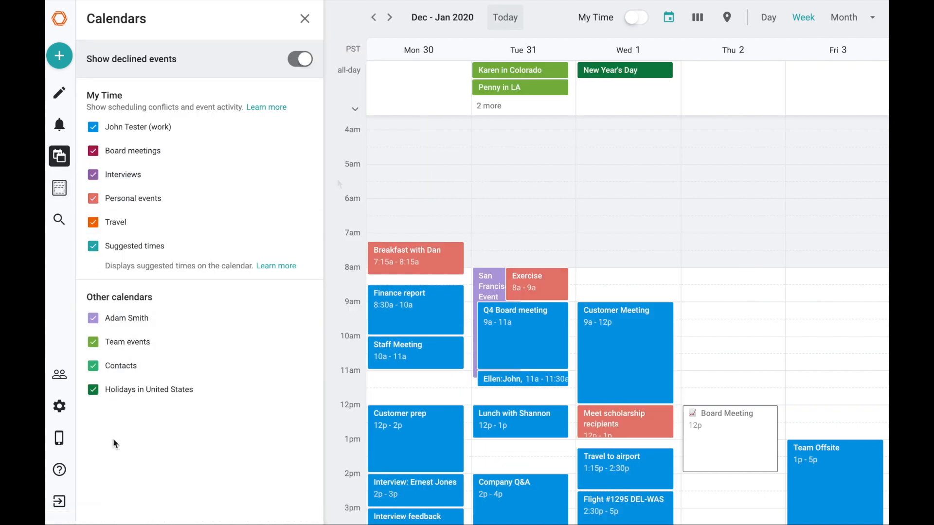
mouse_move(337, 184)
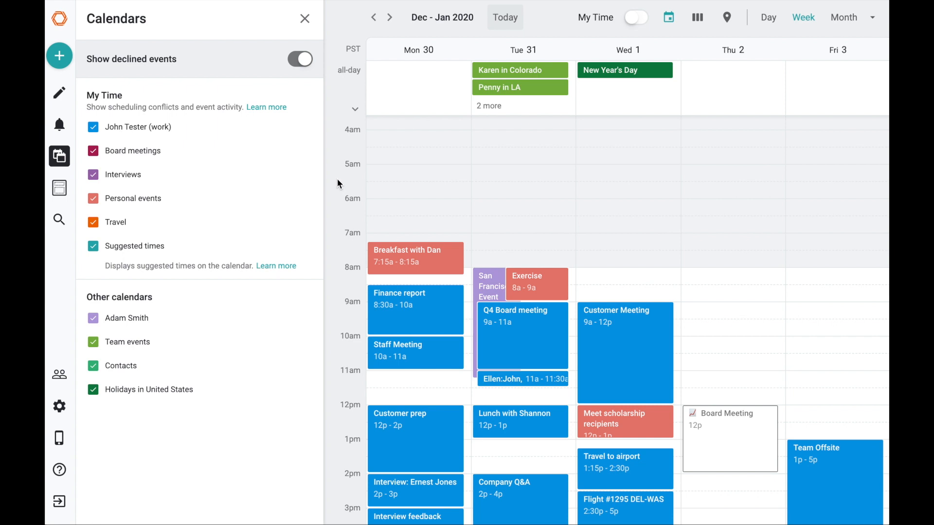
mouse_move(301, 203)
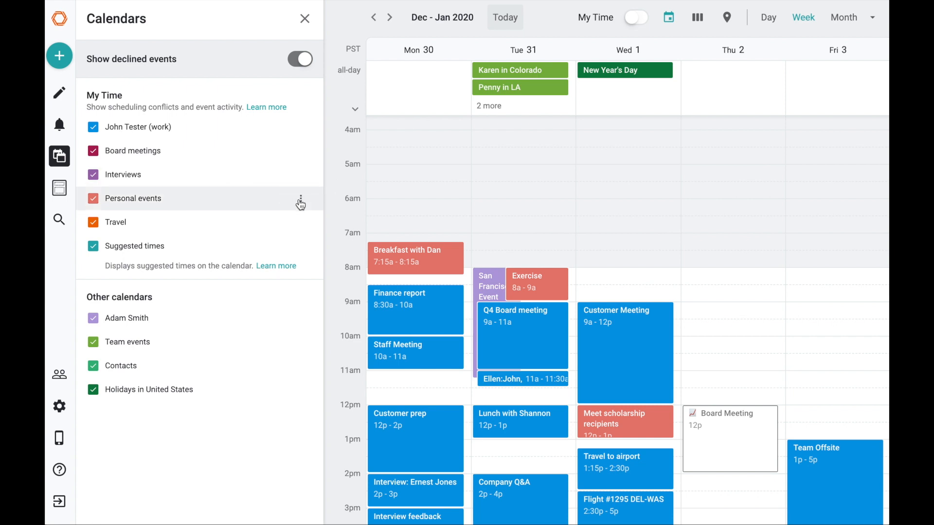
mouse_move(300, 201)
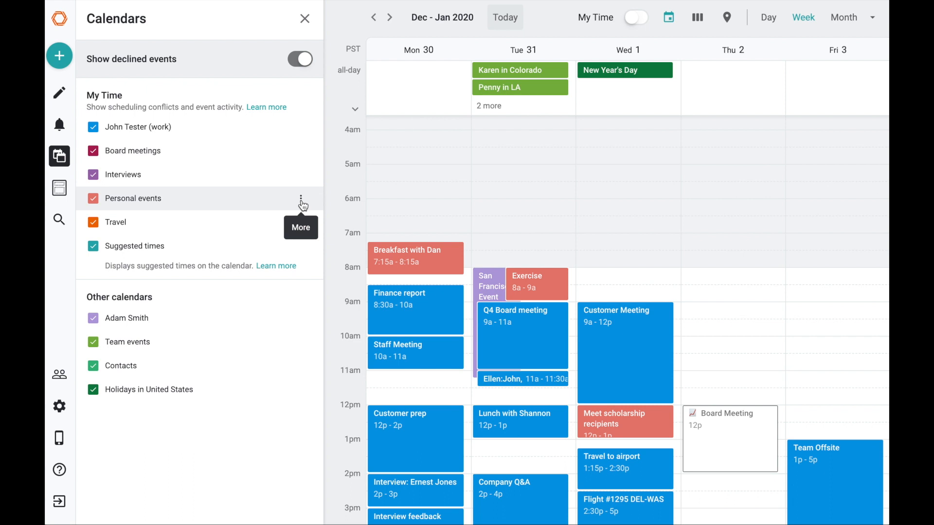
click(300, 200)
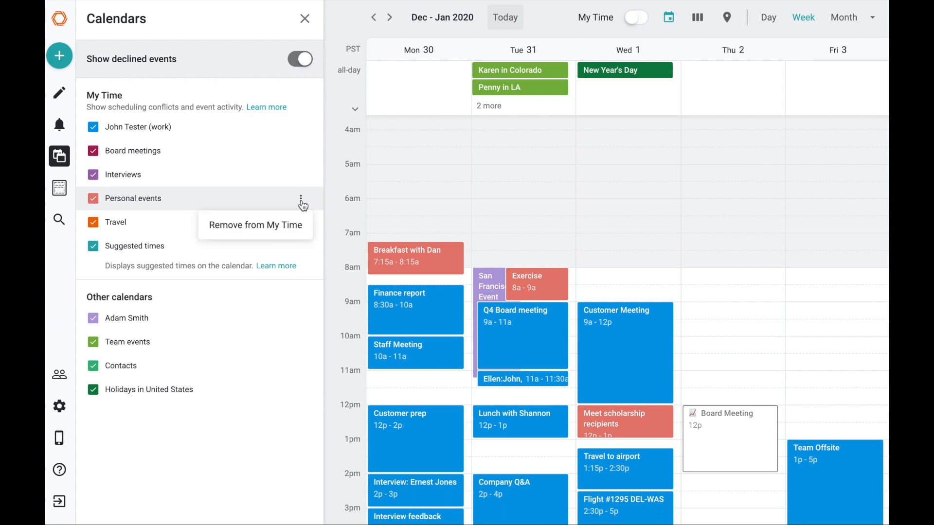
mouse_move(300, 317)
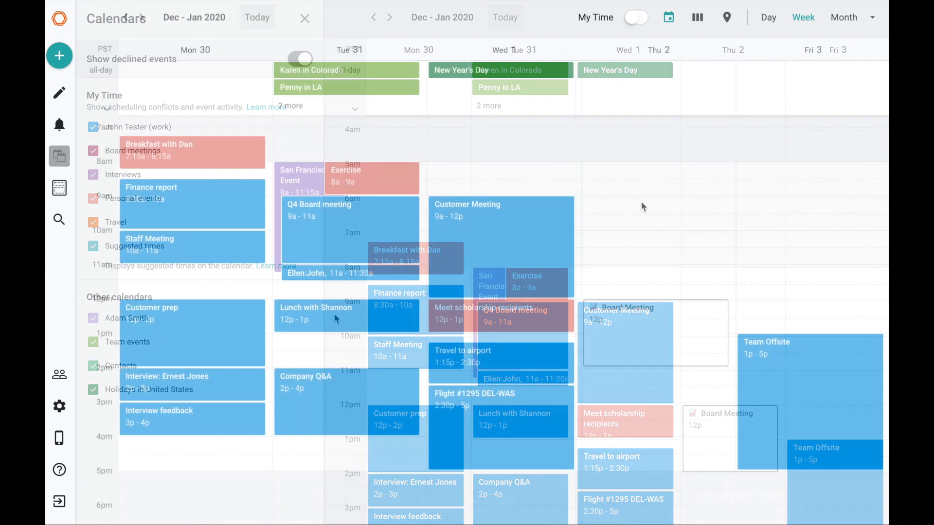
click(304, 18)
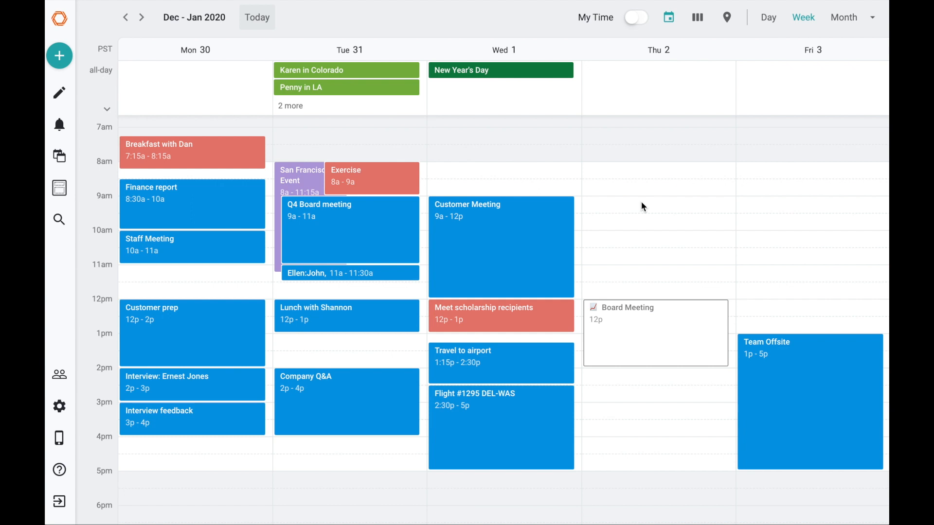
mouse_move(635, 18)
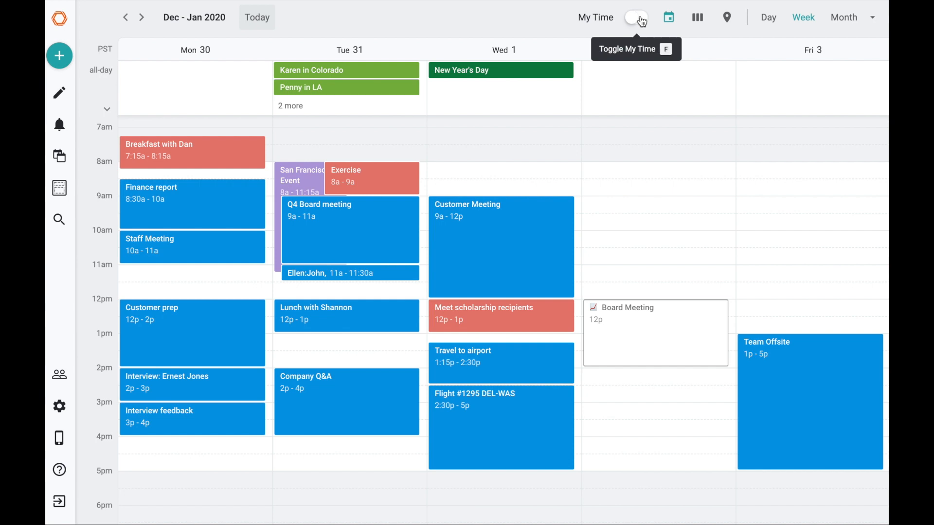
- Toggle My Time off and on to compare views, leaving My Time on
click(637, 17)
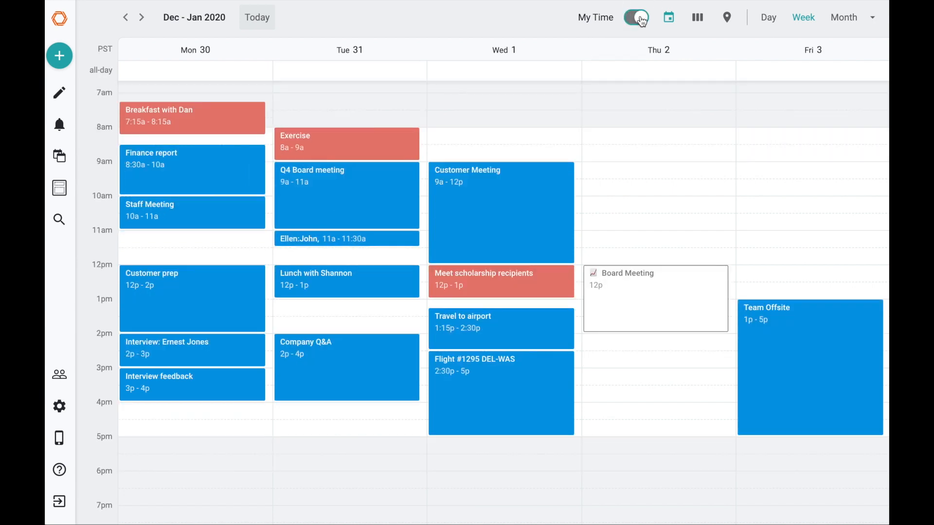
click(637, 16)
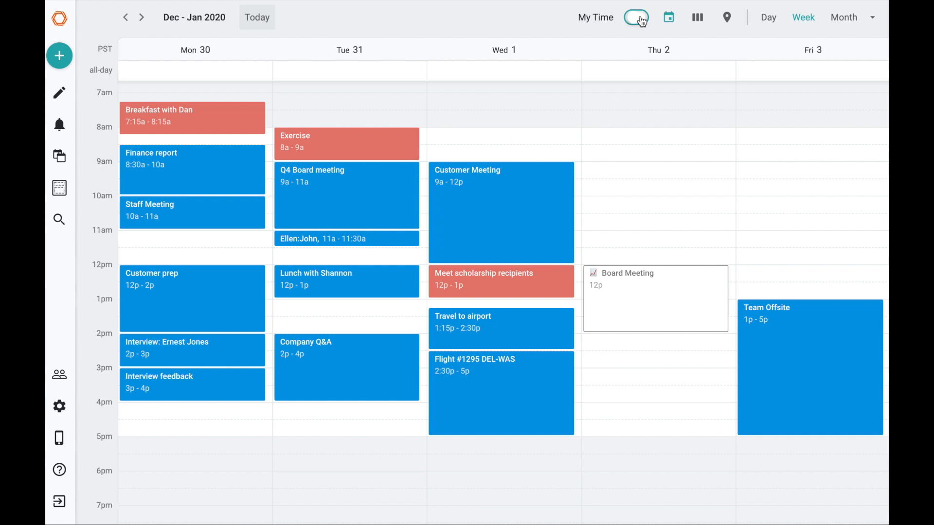
click(636, 17)
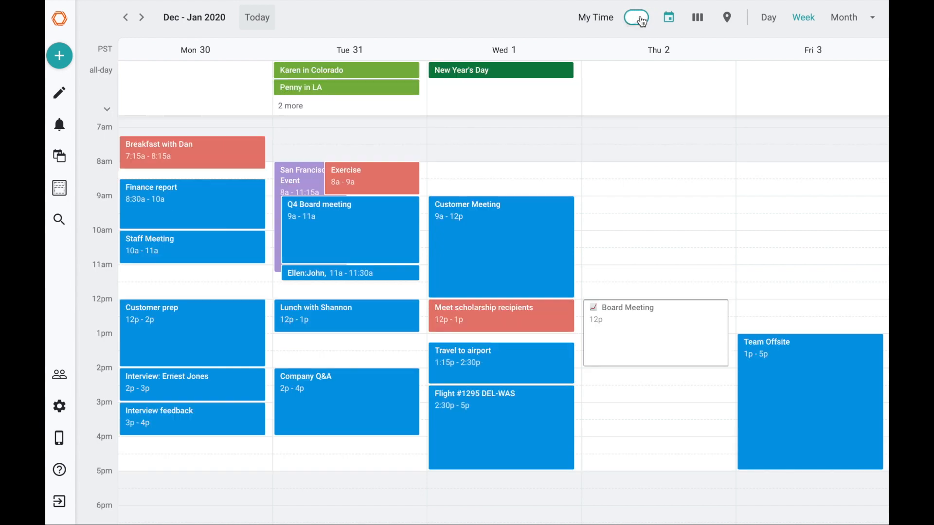
click(636, 16)
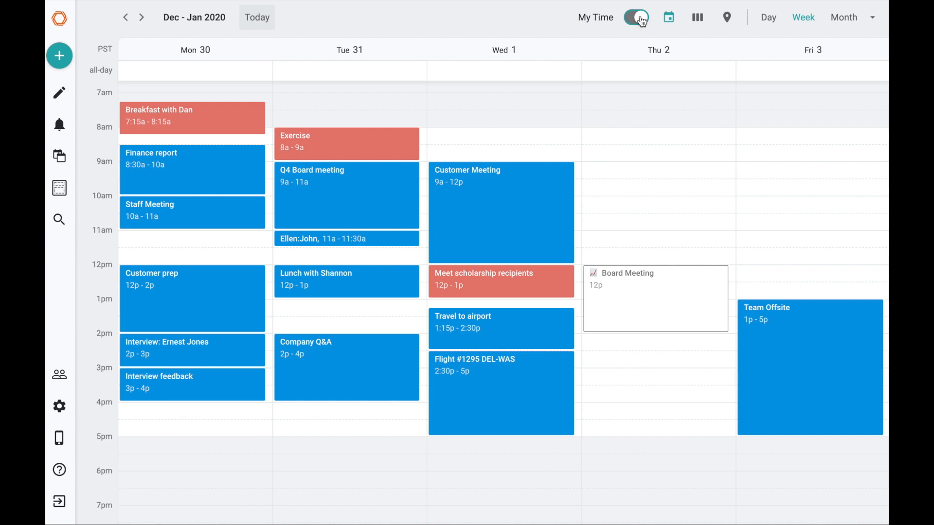
mouse_move(803, 17)
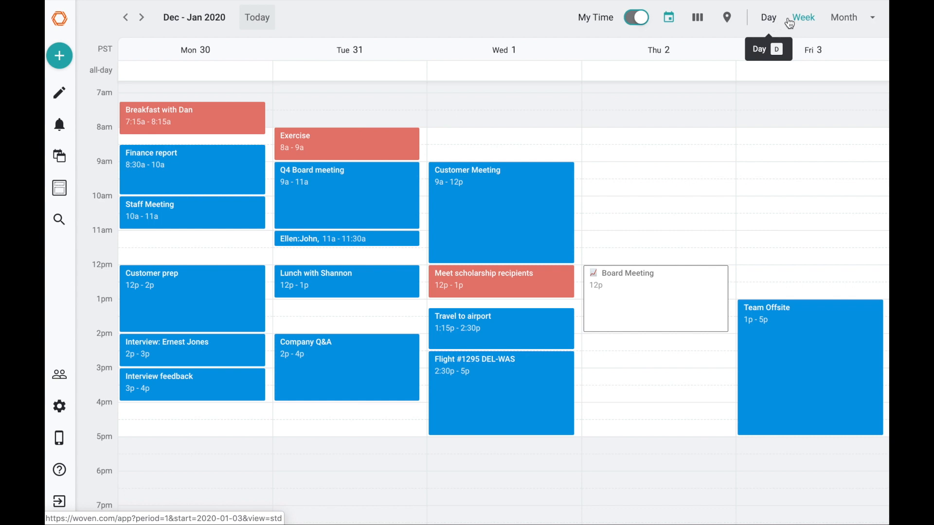
- Check the view-length choices and zoom the browser to 50% to show four weeks
click(874, 17)
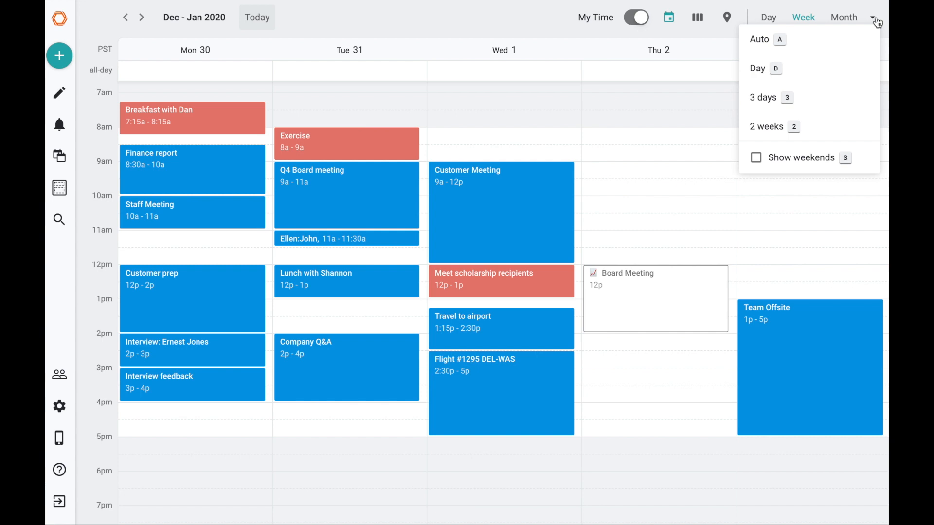
mouse_move(830, 41)
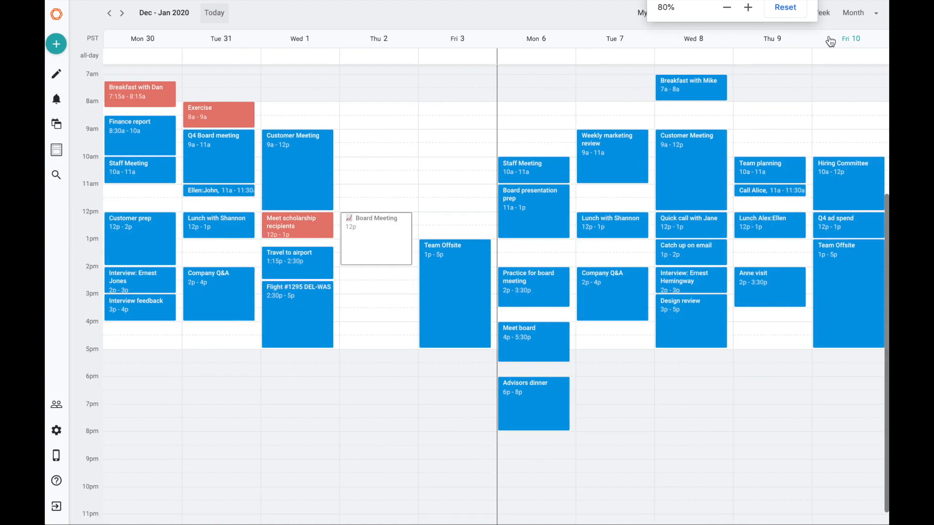
click(728, 8)
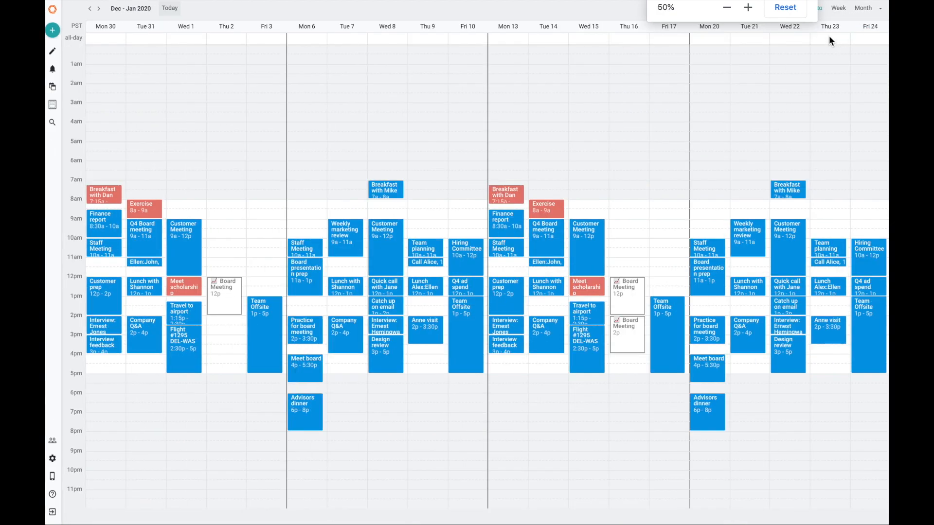
- Switch to Month view and navigate to July 2019
click(862, 8)
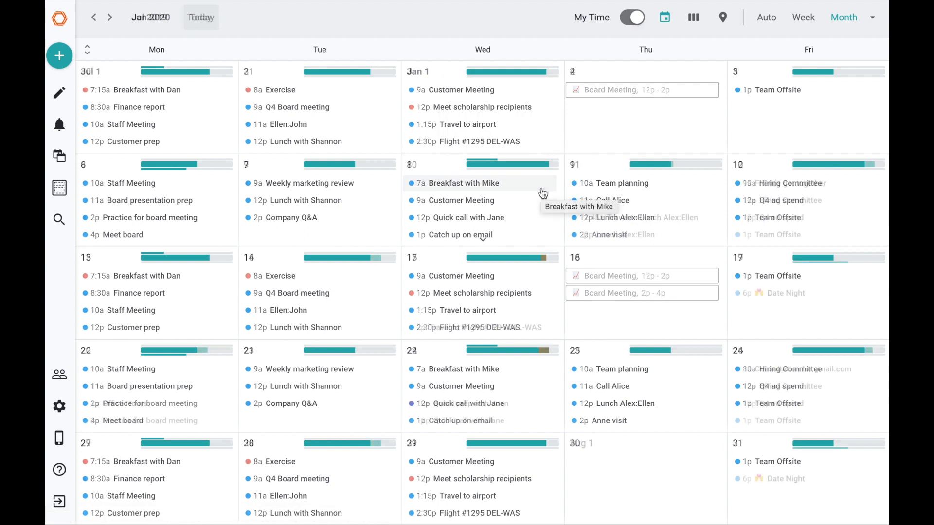
click(93, 16)
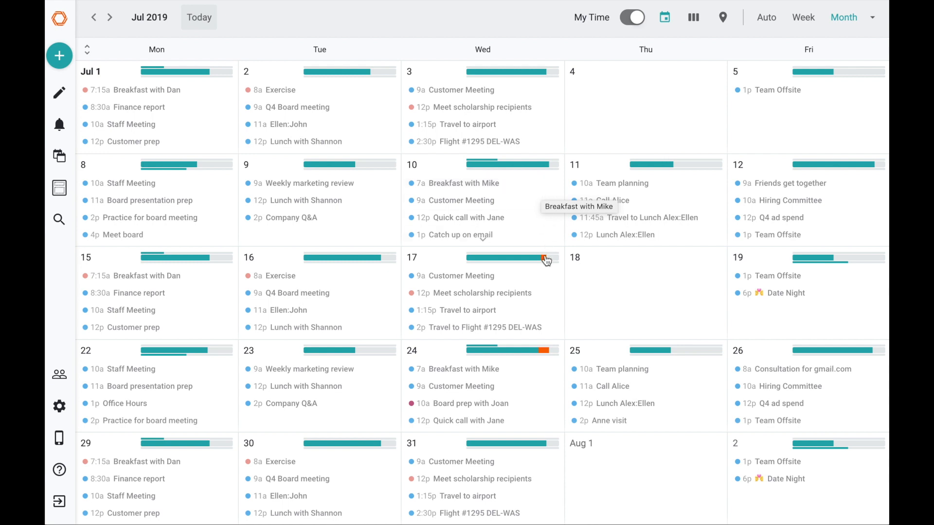
mouse_move(544, 259)
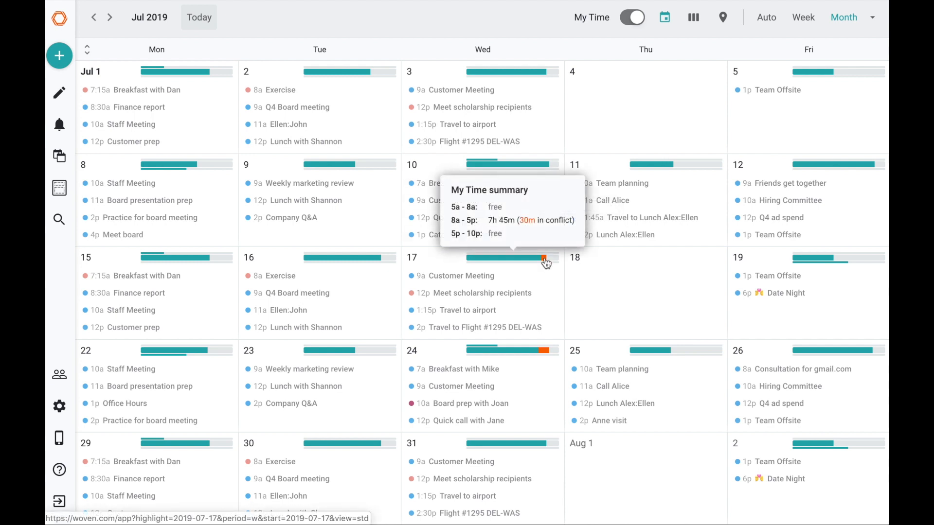
mouse_move(643, 288)
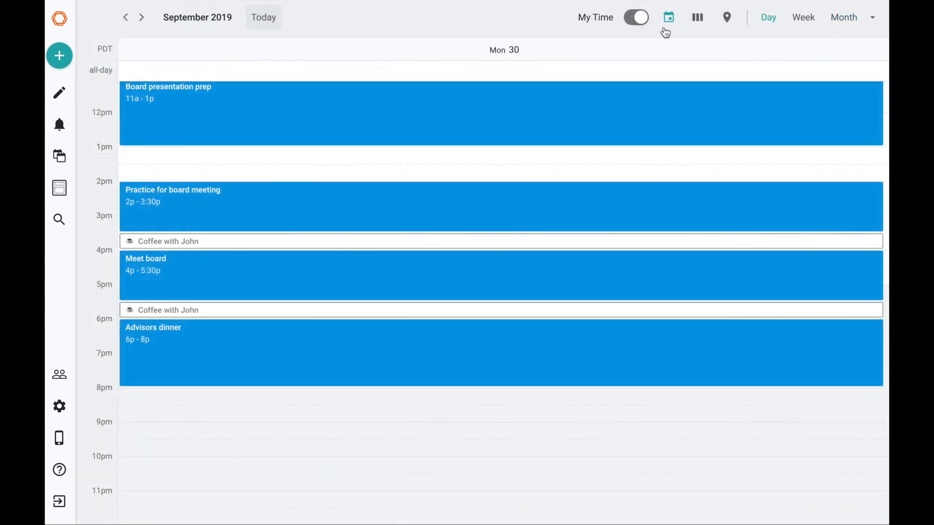
mouse_move(697, 16)
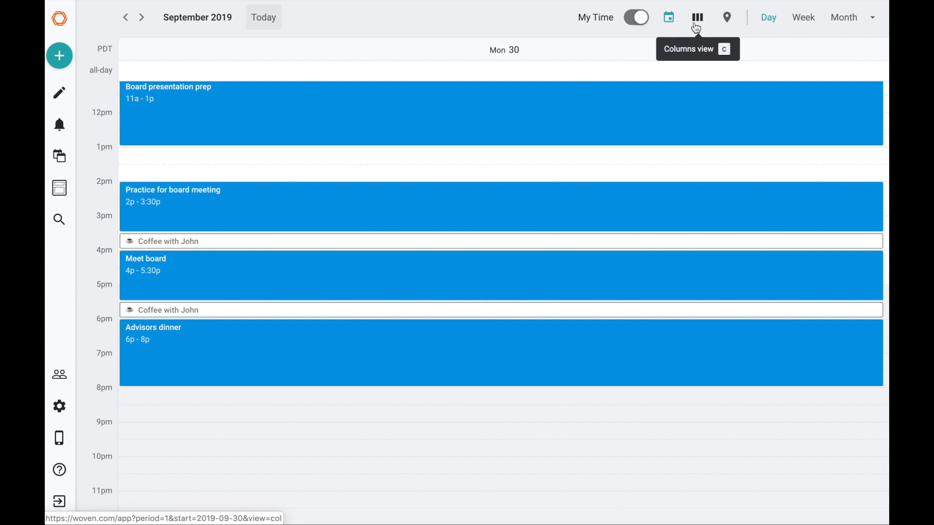
- View Sep 30 in Columns and Map views, then add travel to Practice for board meeting
click(697, 16)
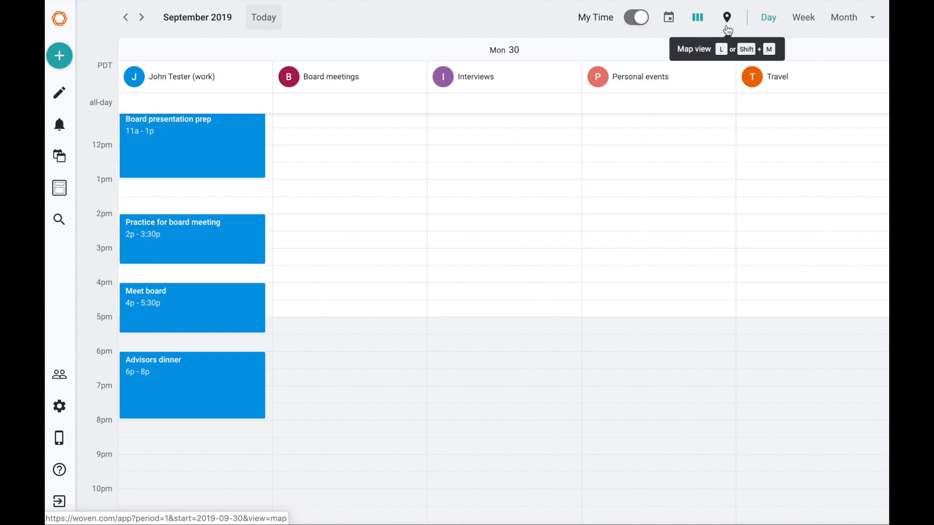
click(727, 16)
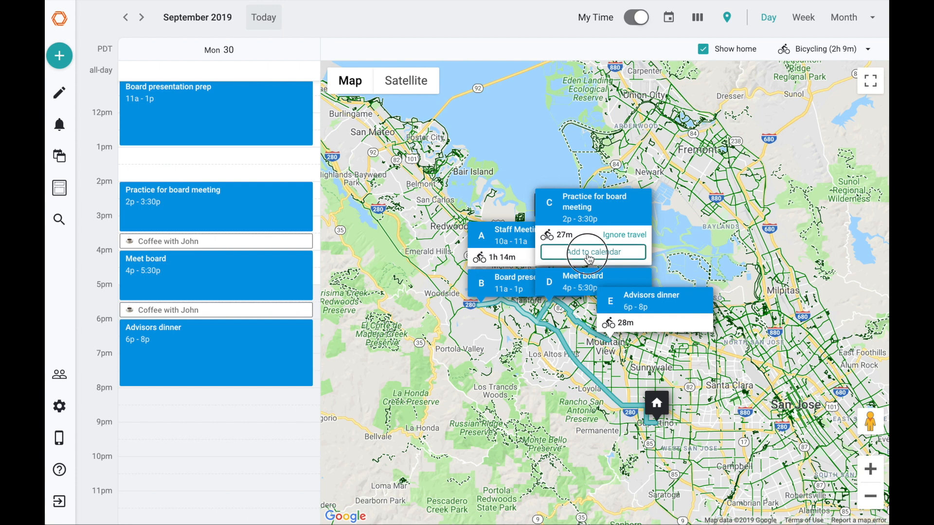
click(592, 251)
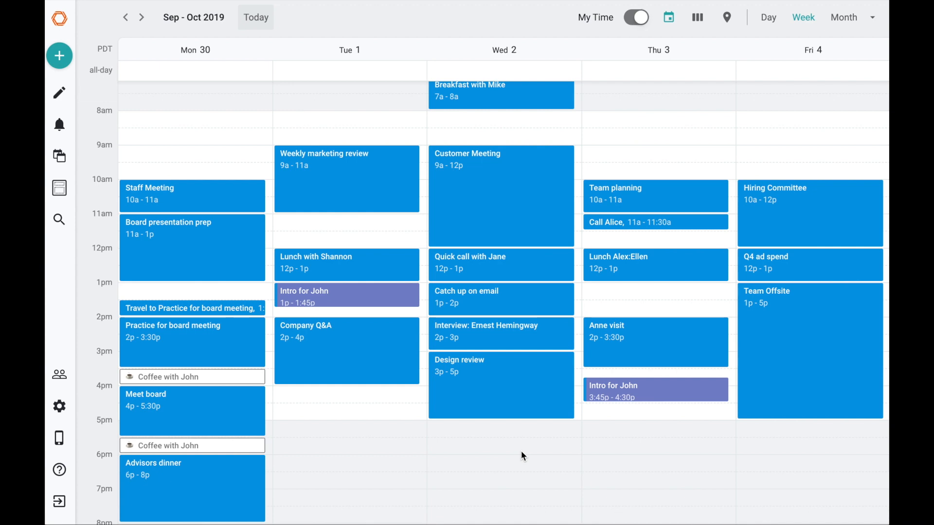
mouse_move(59, 188)
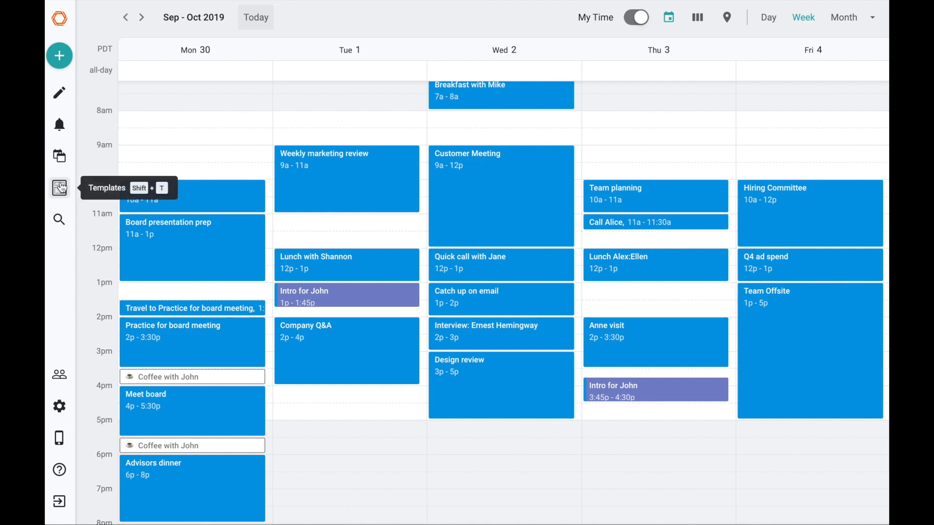
- Require a 15-minute buffer on the Coffee template (Tu Th, 12p-4p)
click(59, 188)
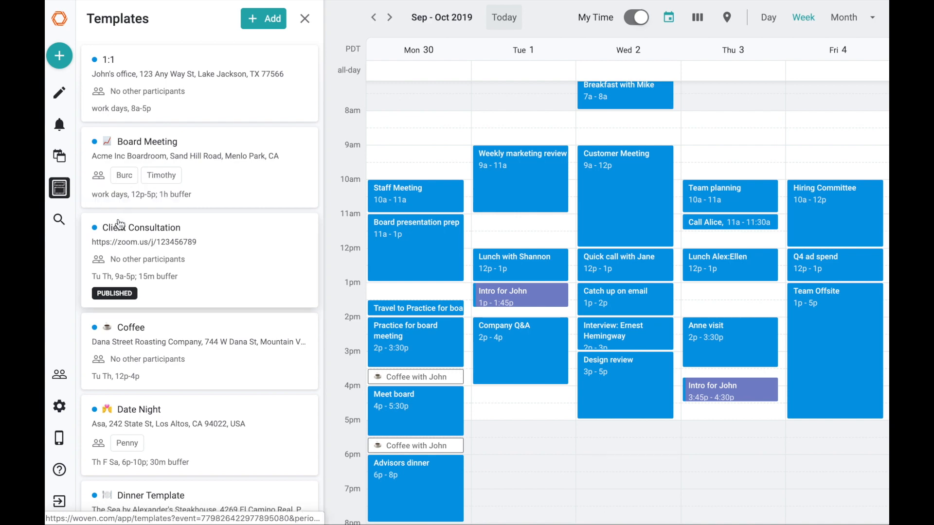
scroll(down, 3)
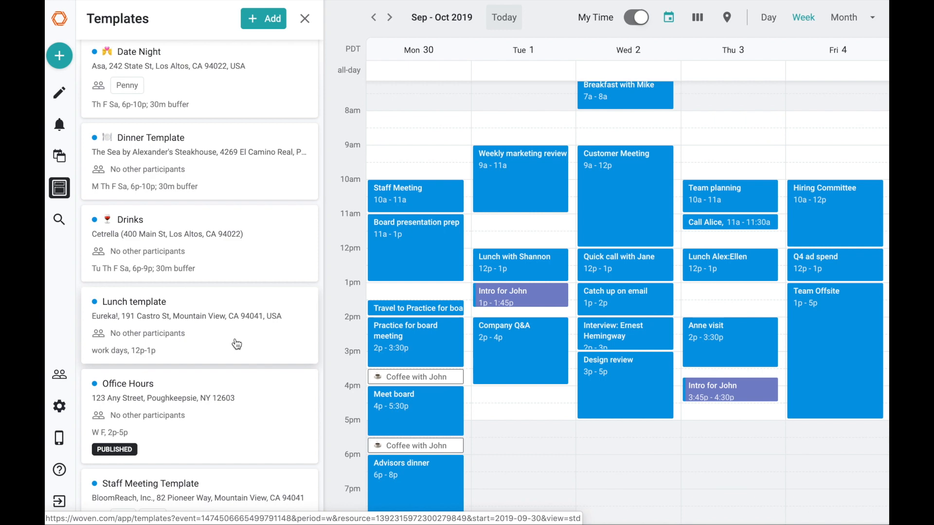
scroll(down, 3)
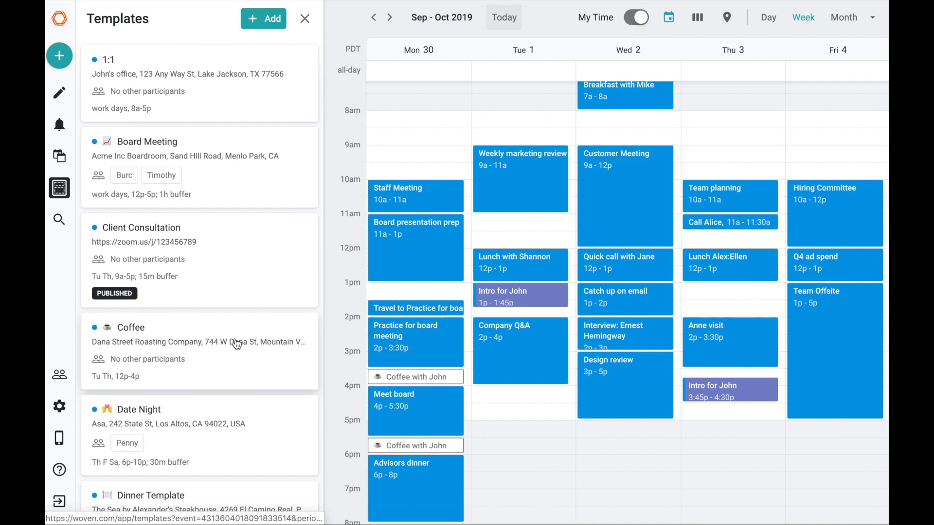
click(131, 328)
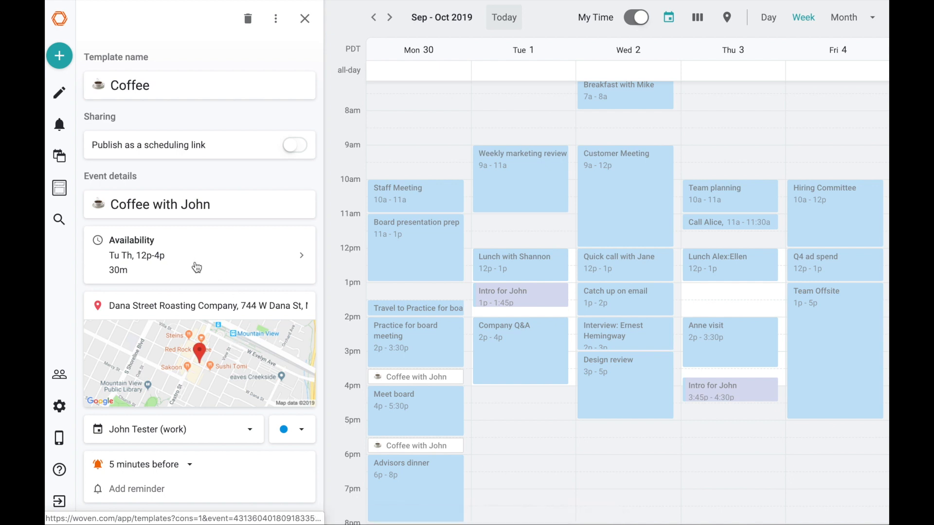
click(198, 254)
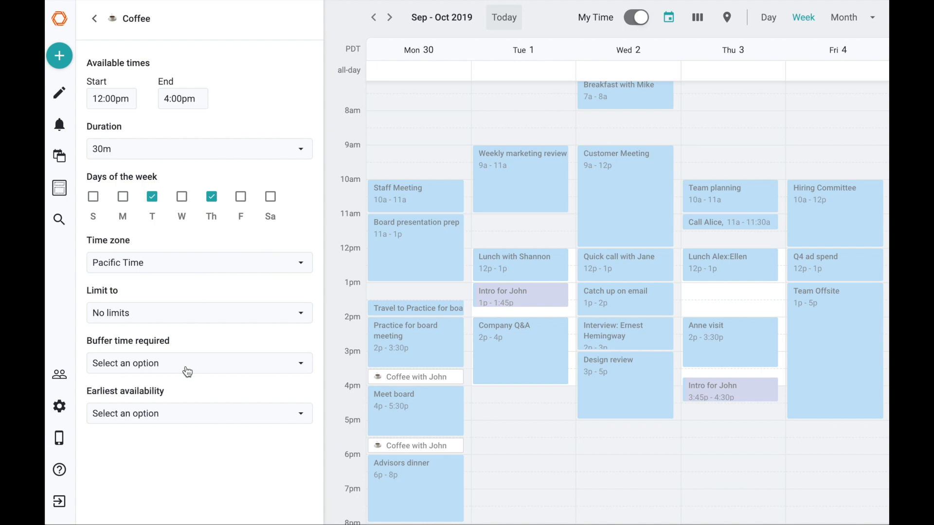
click(199, 364)
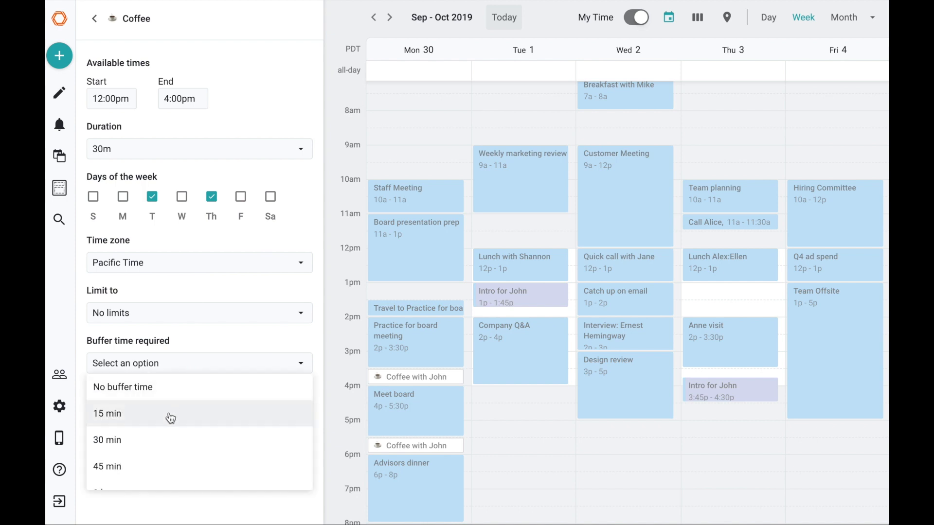
click(107, 414)
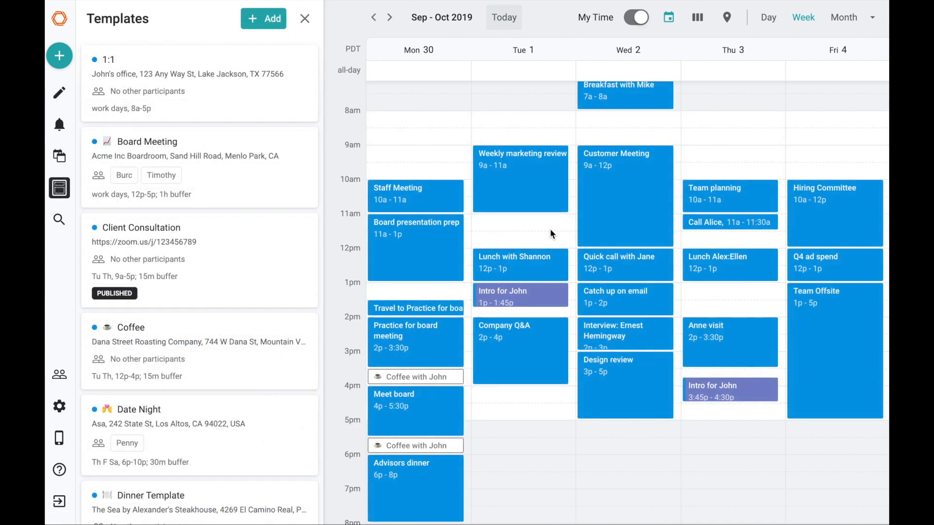
- Create a template from the Lunch with Shannon event, then return to the Sep 30–Oct 4 week
click(514, 262)
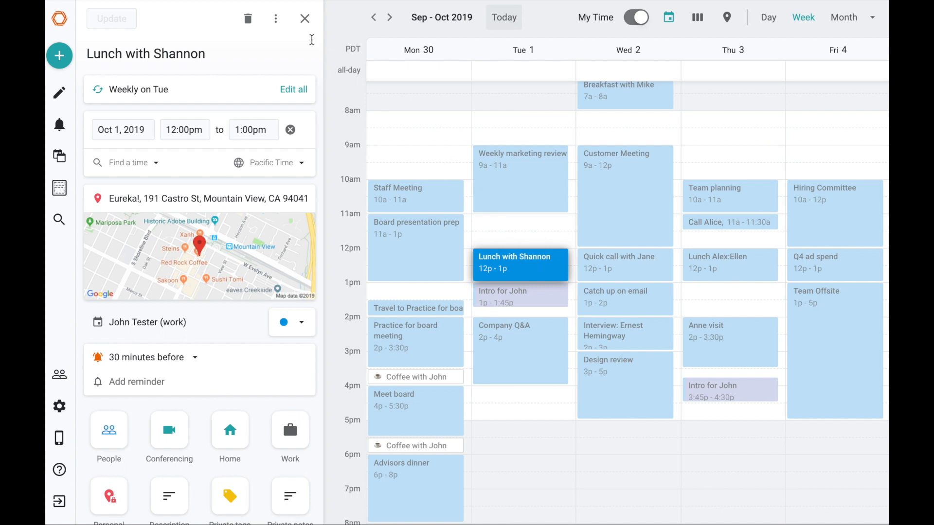
click(275, 18)
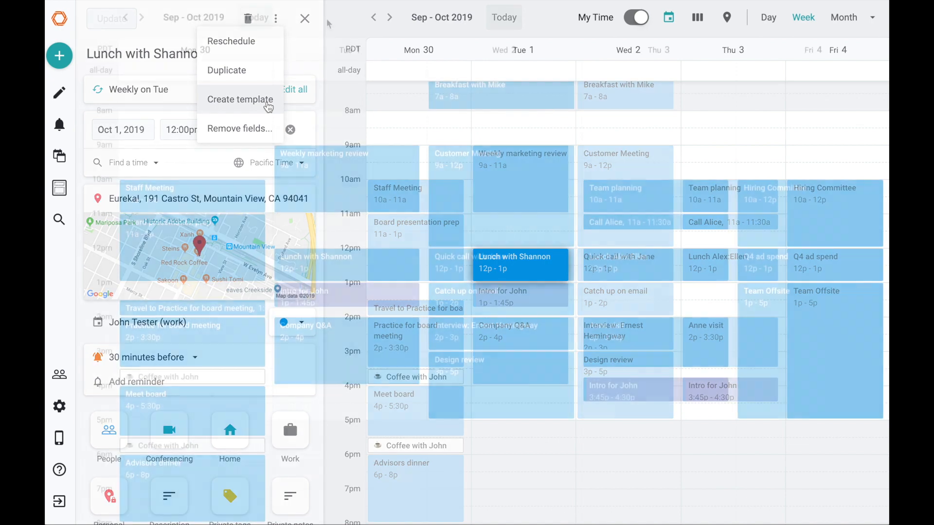
click(305, 17)
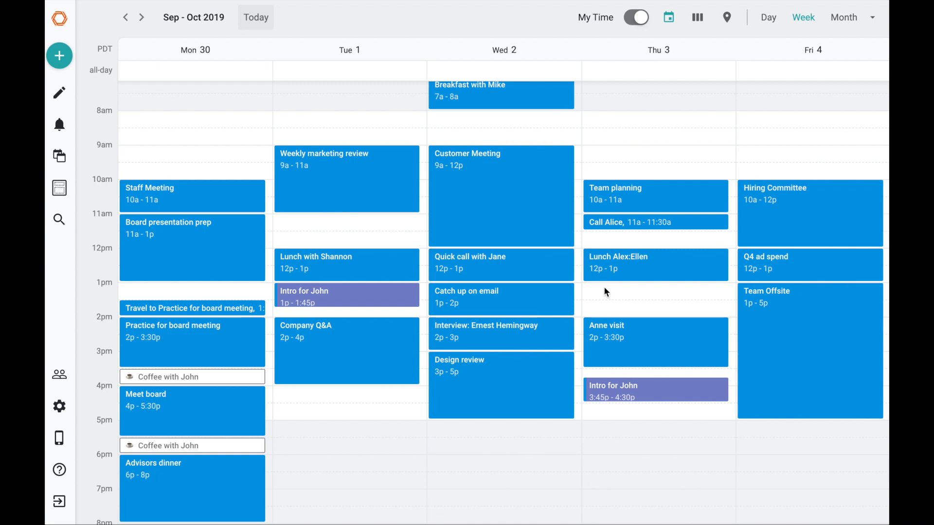
click(656, 299)
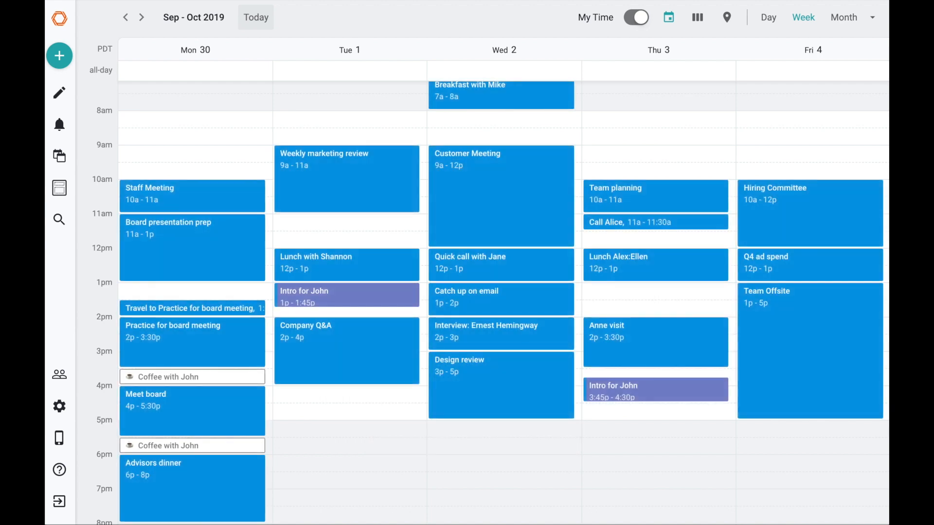
mouse_move(232, 125)
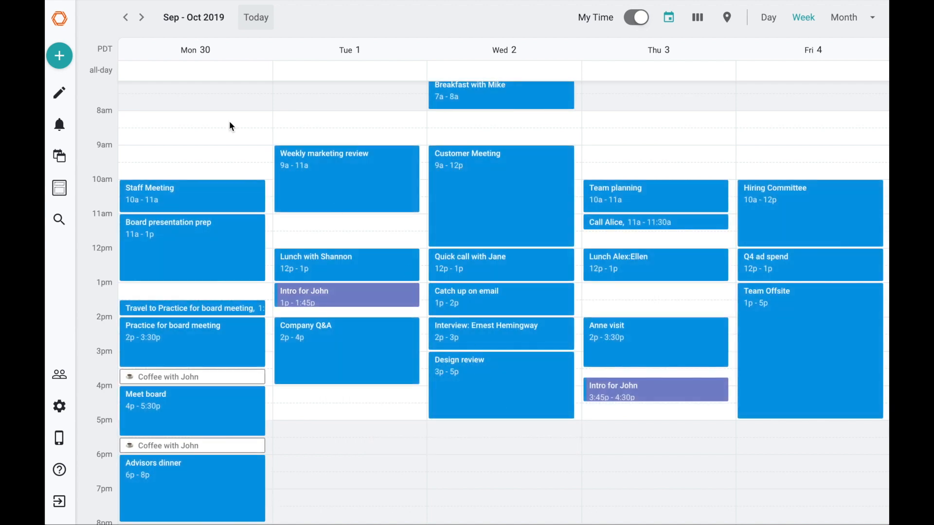
- Publish the Client Consultation template as a scheduling link and copy the link
click(58, 55)
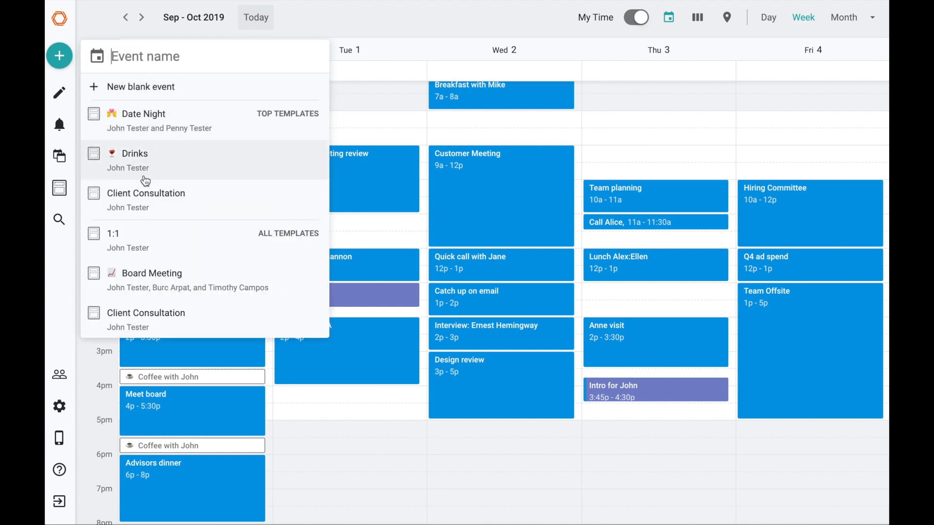
mouse_move(143, 205)
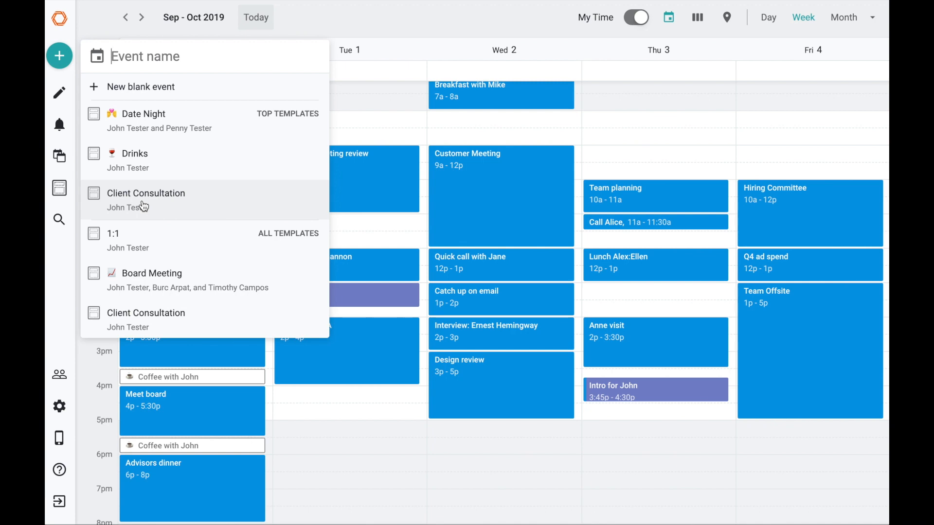
click(146, 193)
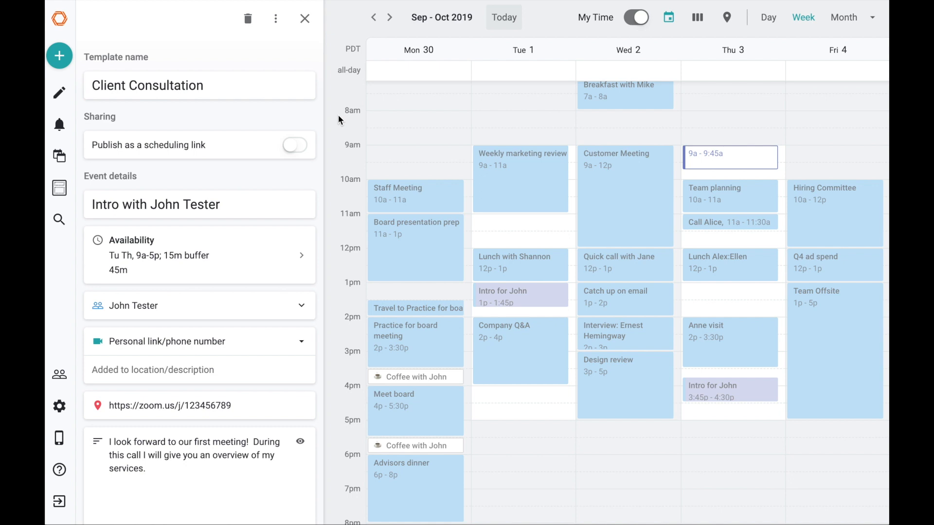
mouse_move(318, 114)
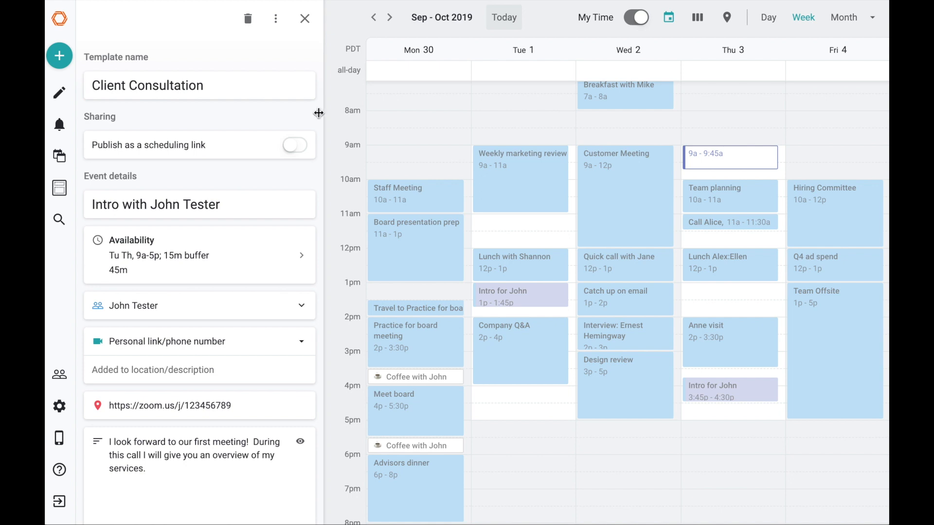
click(294, 145)
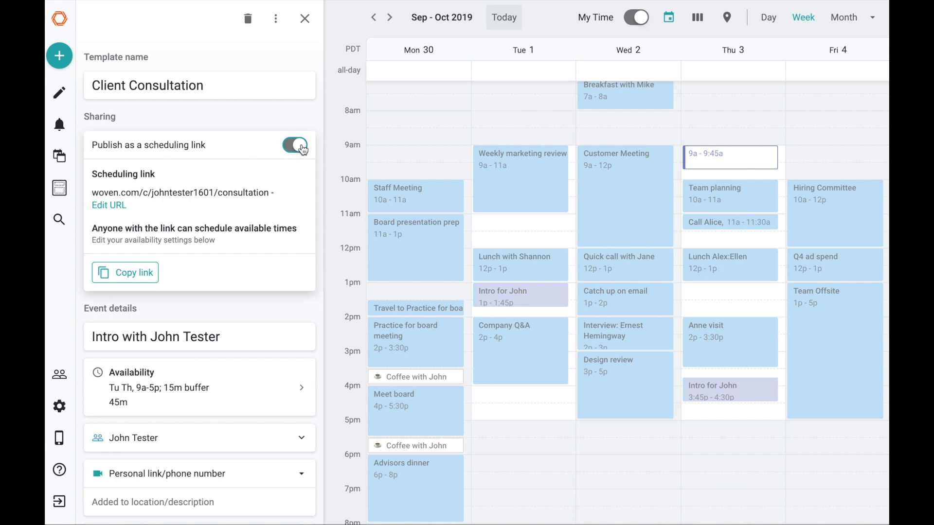
mouse_move(289, 203)
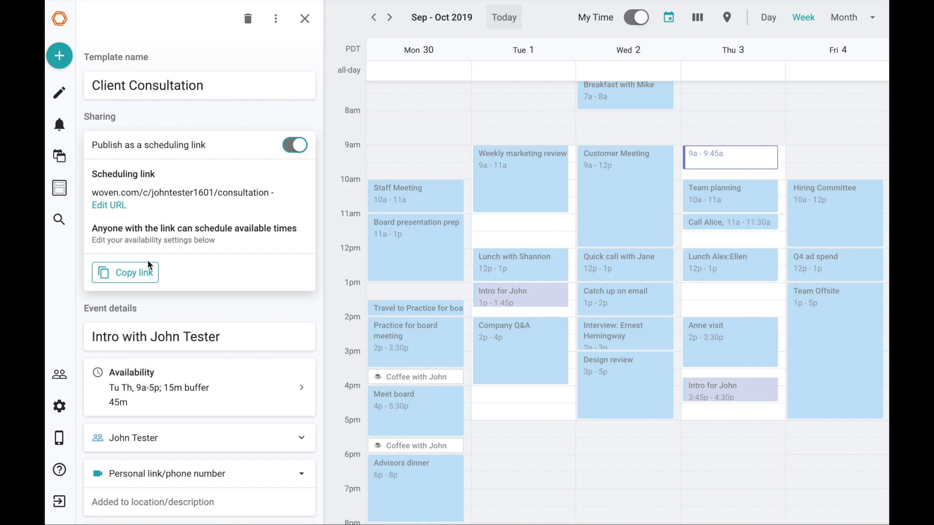
click(124, 272)
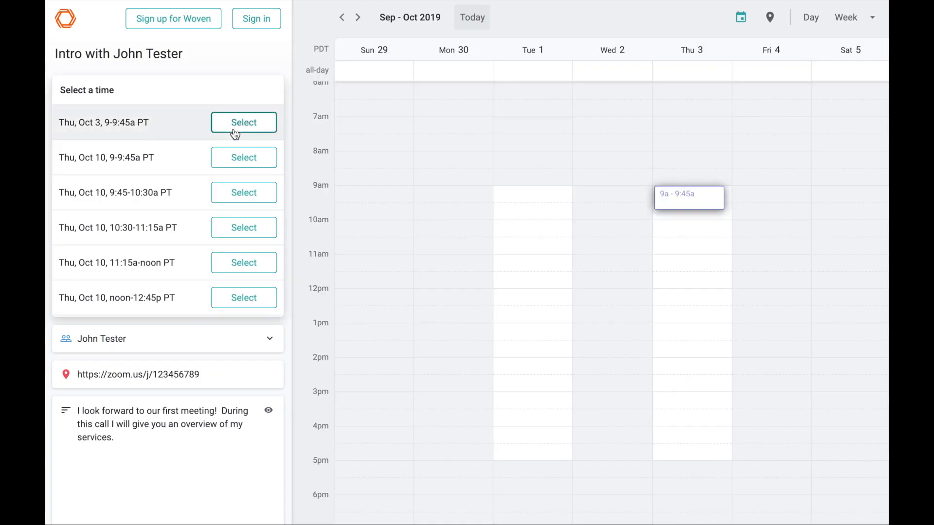
- Book the Thu, Oct 3, 9–9:45a slot as guest Jane Doe with her email
click(243, 122)
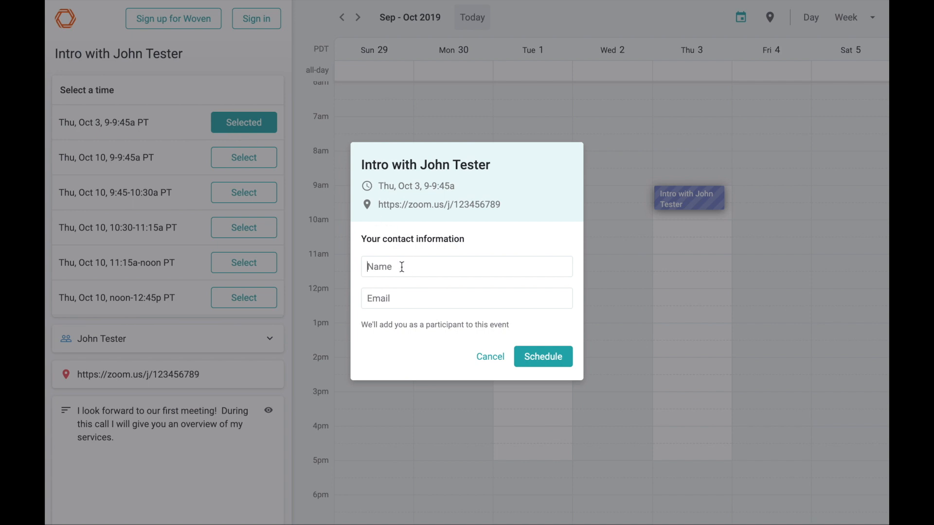
text(Jane Doe)
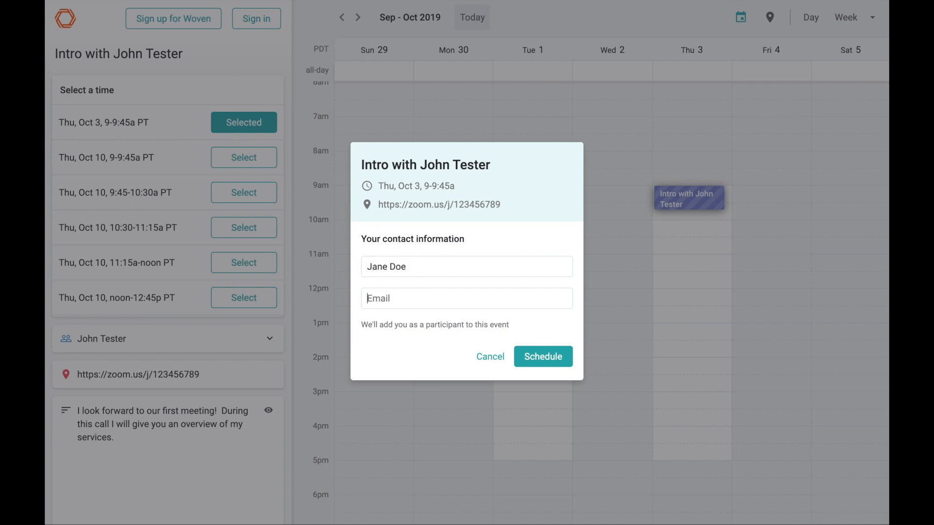
text(jane@example.com)
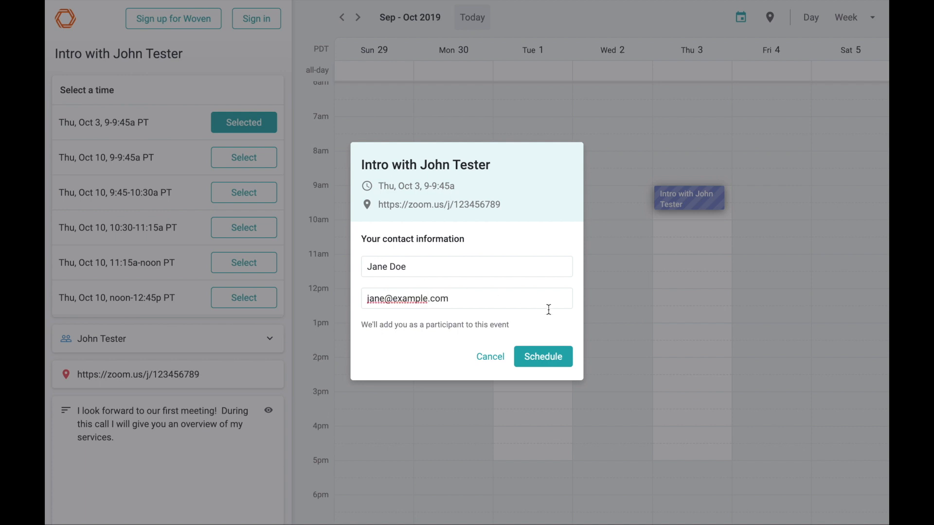
click(542, 356)
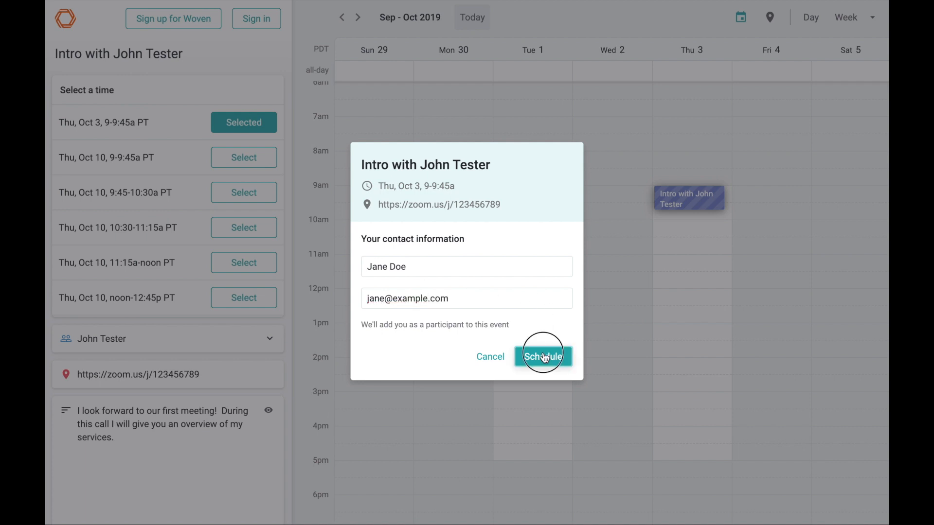
click(542, 356)
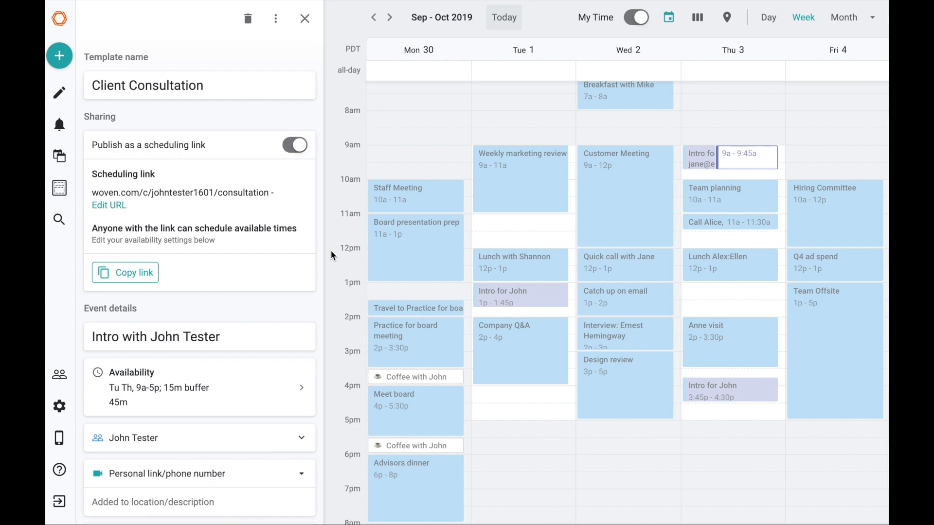
- Close the template editor to show the week with Thursday's 9–9:45a Intro
click(305, 19)
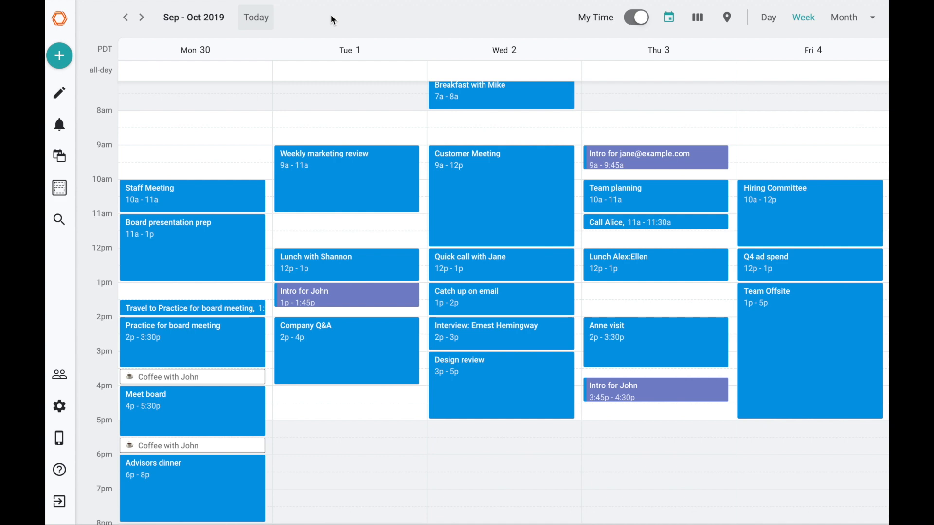
mouse_move(189, 40)
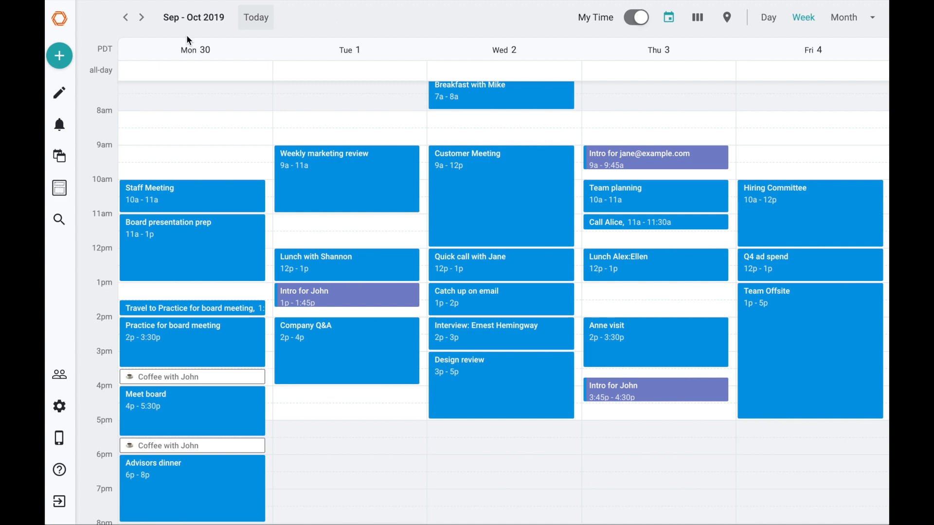
- Create a new event based on the 1:1 template
click(59, 56)
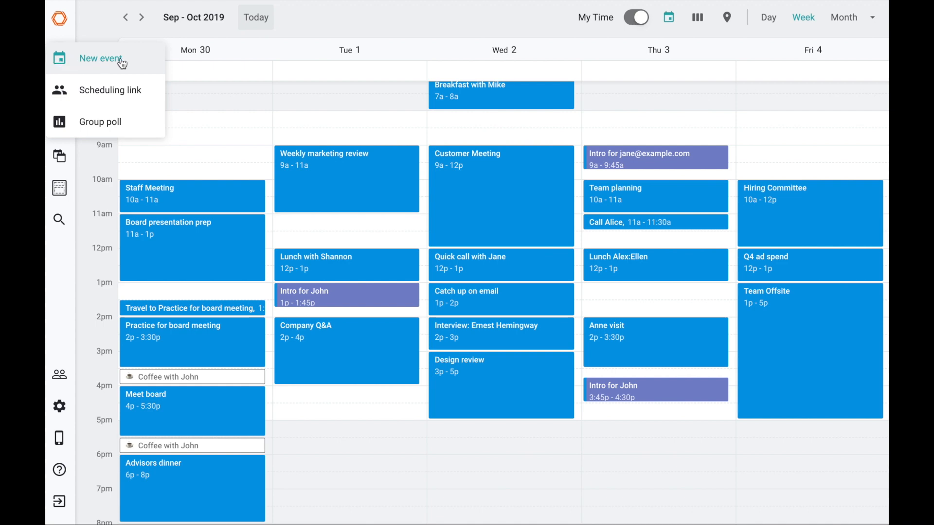
mouse_move(127, 63)
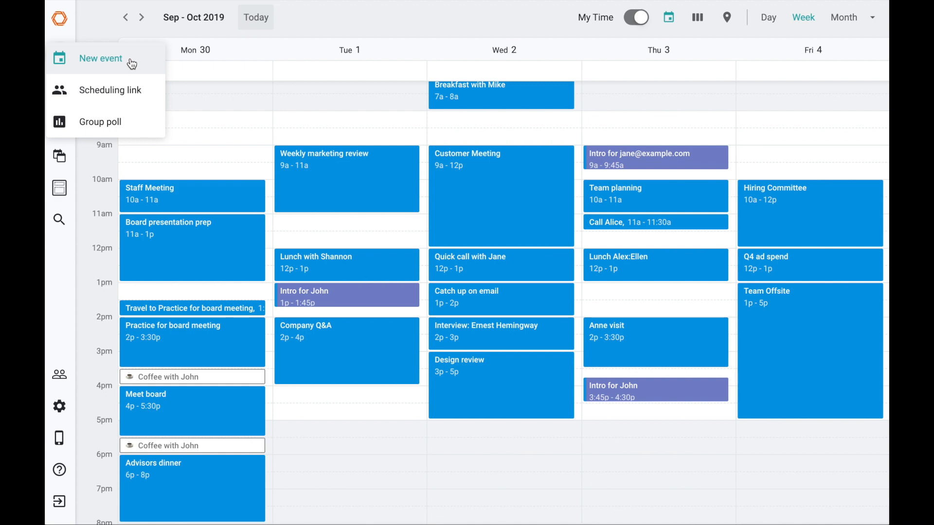
click(100, 58)
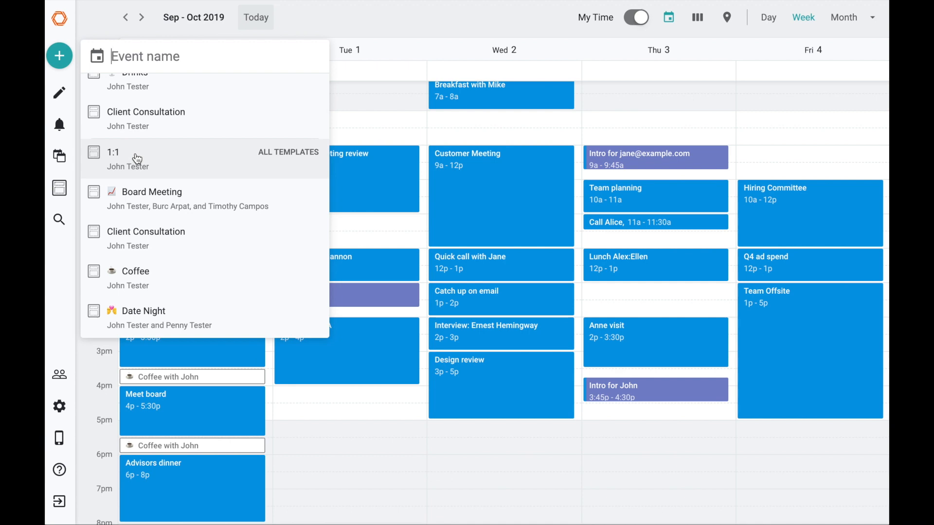
click(113, 152)
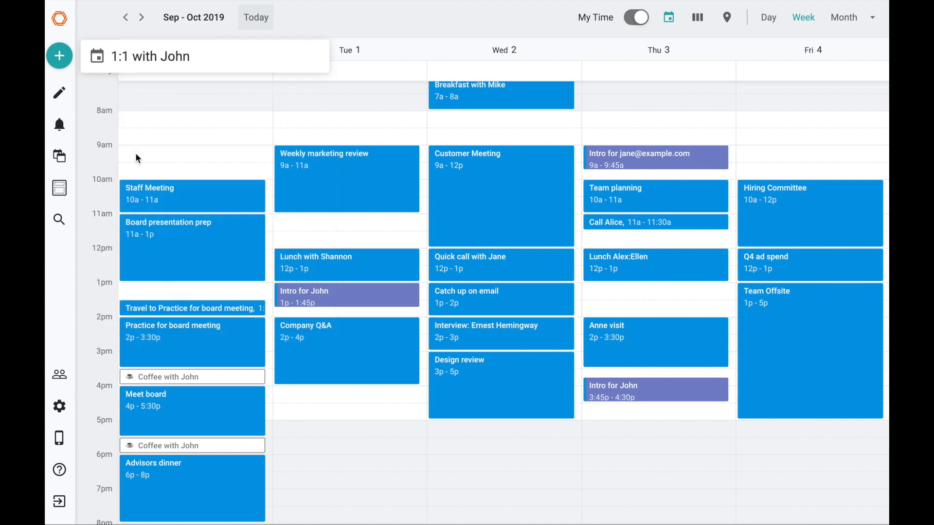
click(149, 56)
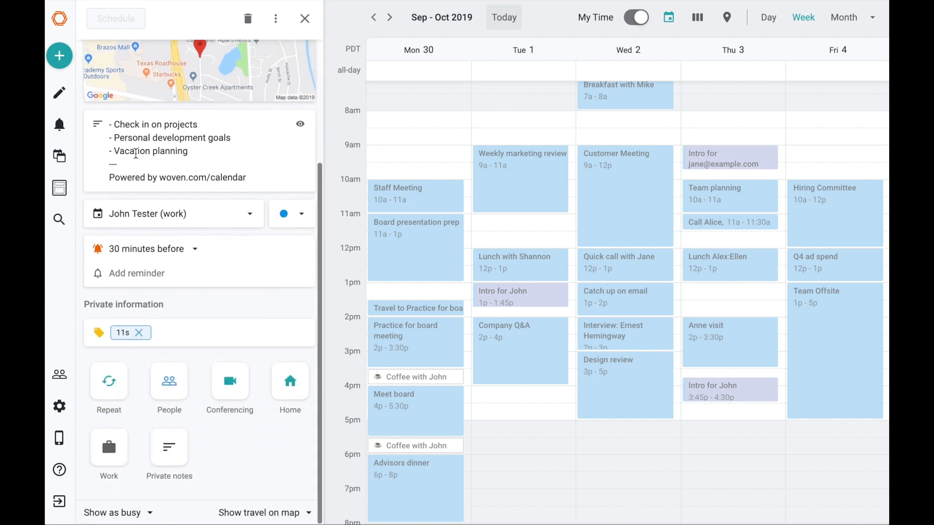
- Schedule the 1:1 with Penny for Tue, Oct 1, 11a–12p from suggested times
click(169, 381)
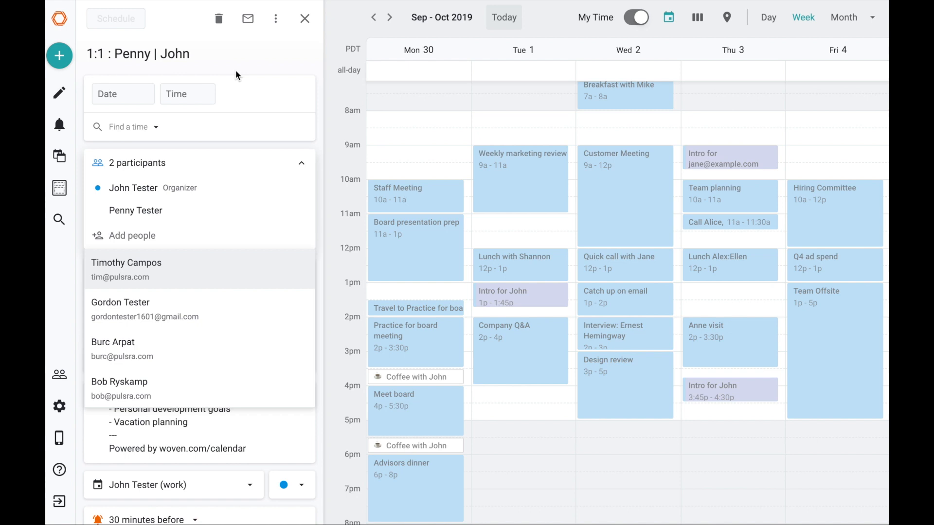
mouse_move(131, 79)
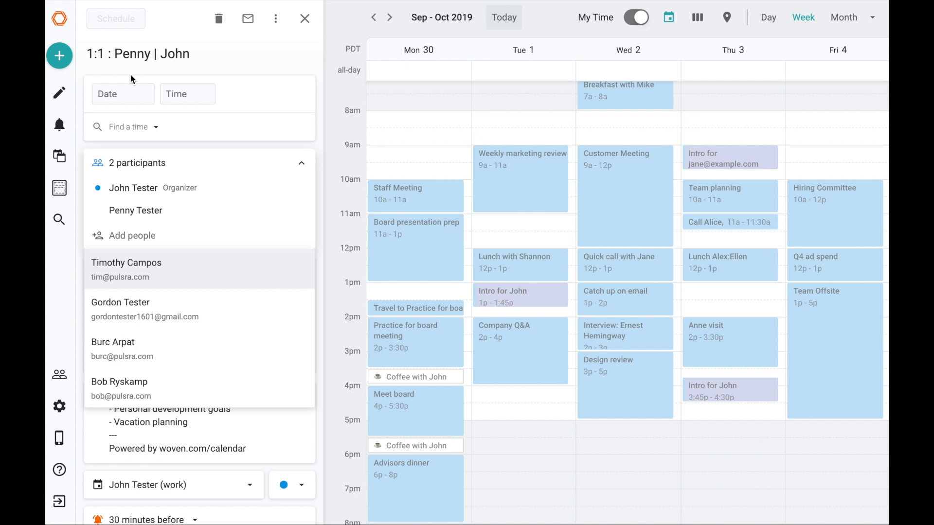
mouse_move(142, 77)
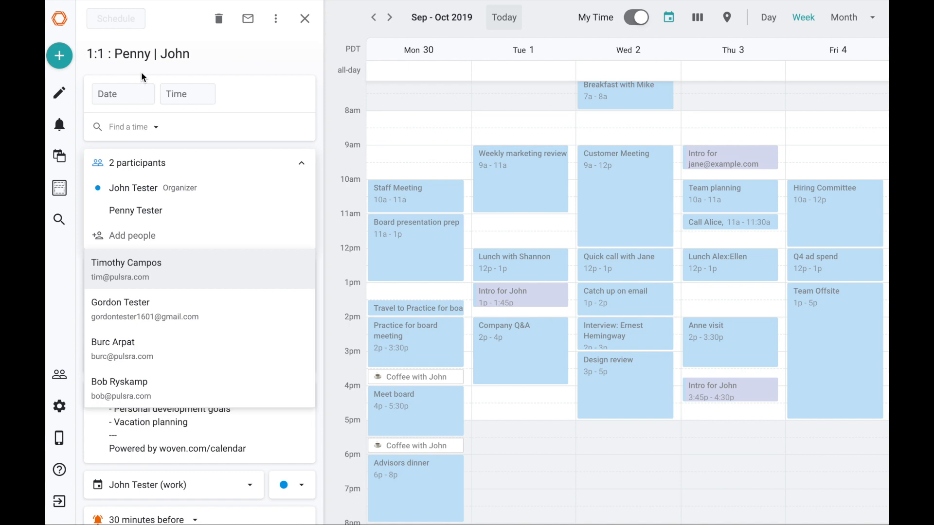
mouse_move(147, 136)
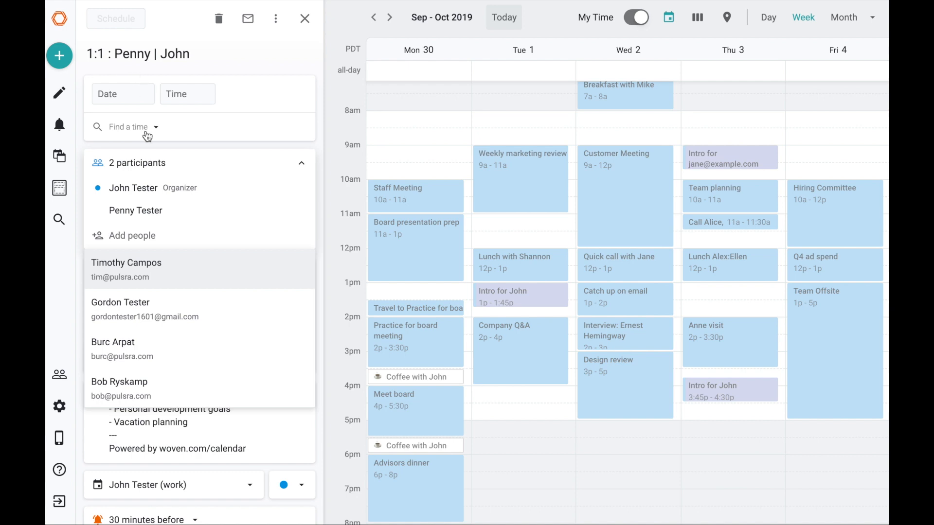
click(128, 127)
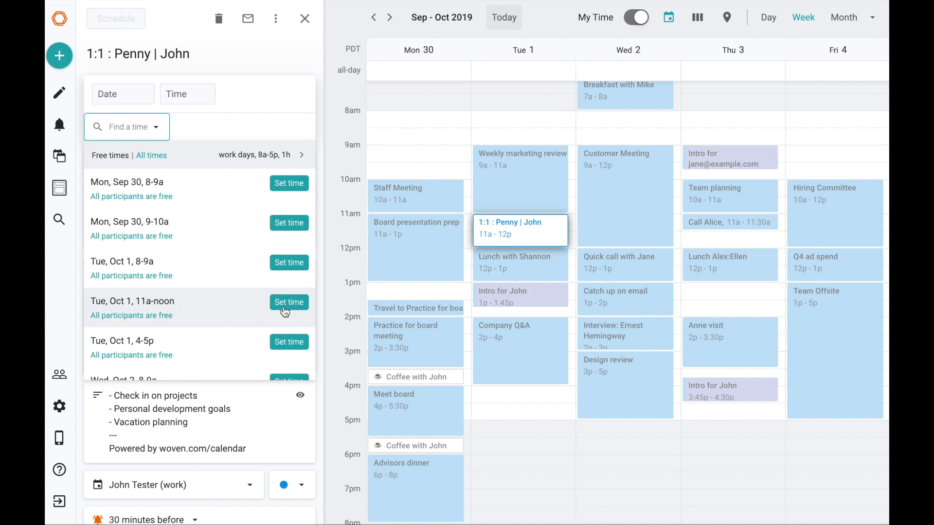
click(289, 302)
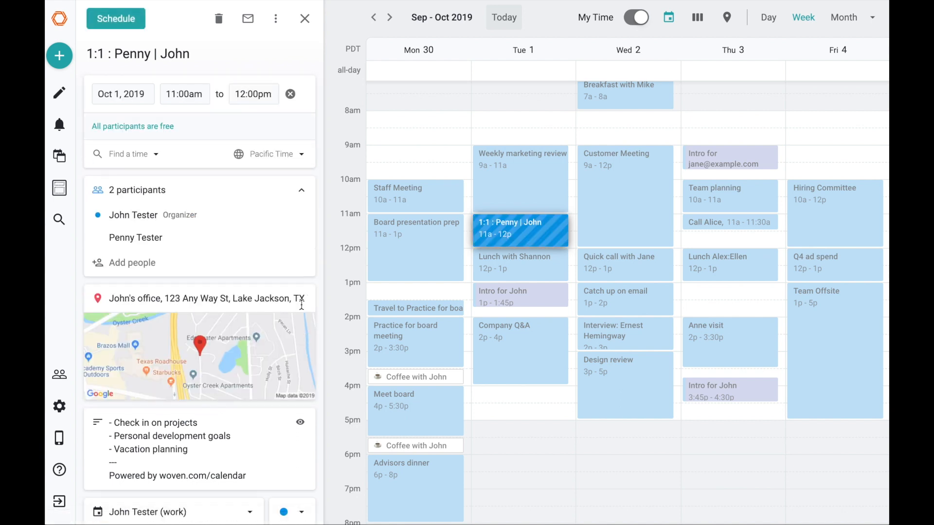
click(116, 19)
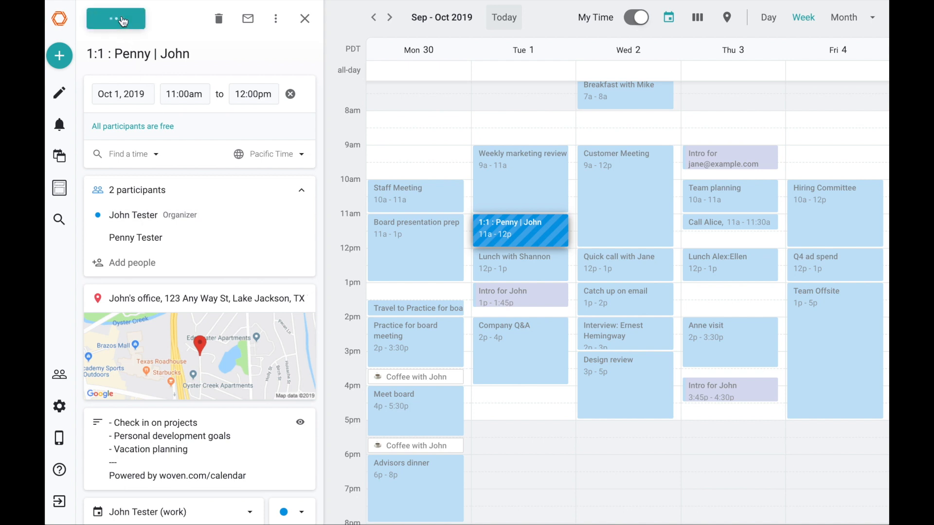
click(305, 18)
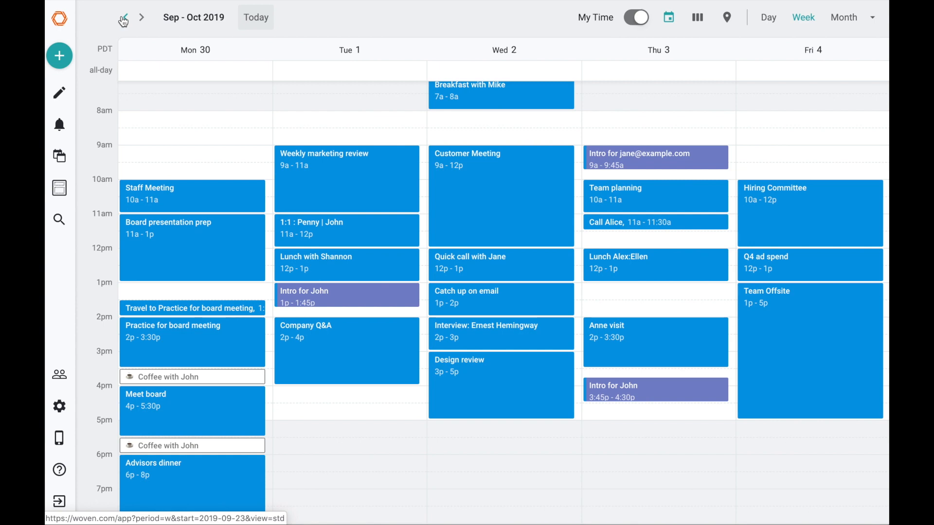
- Start a new scheduling link draft from the Coffee template
click(59, 55)
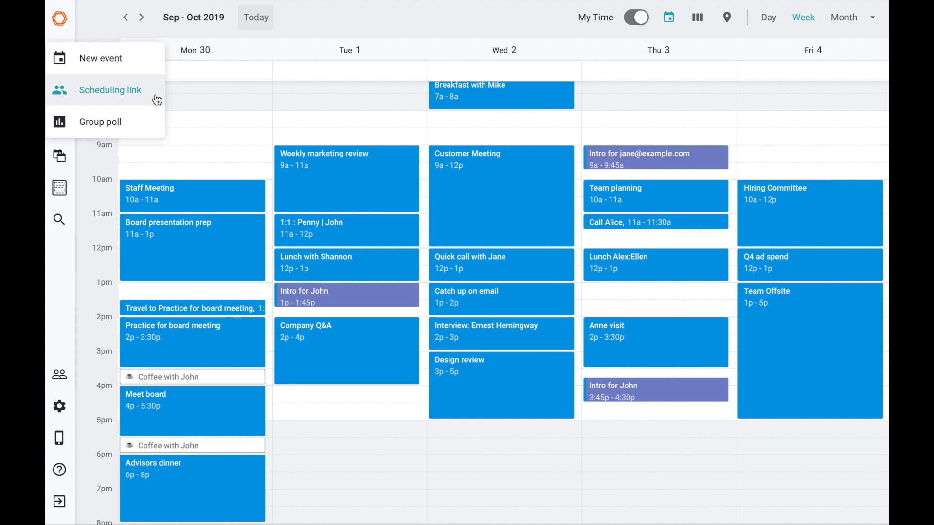
click(110, 90)
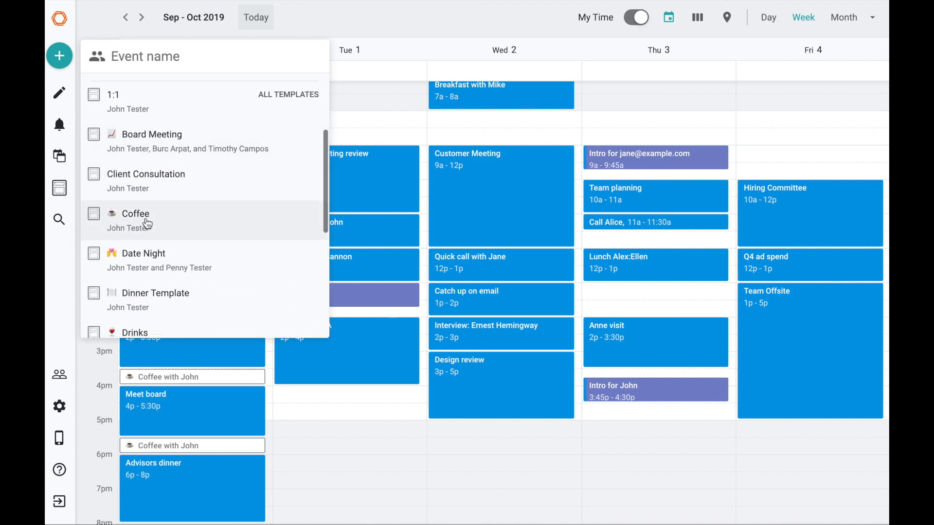
click(135, 214)
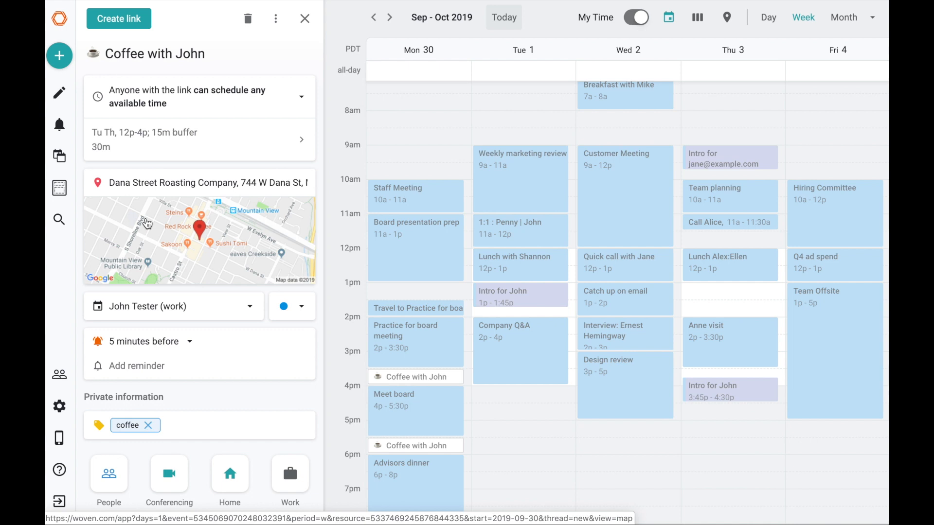
mouse_move(244, 111)
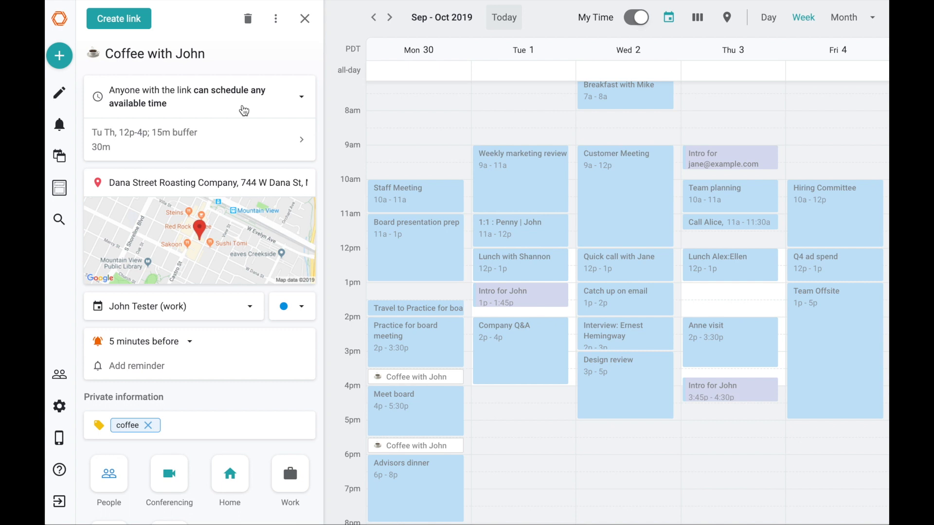
mouse_move(271, 92)
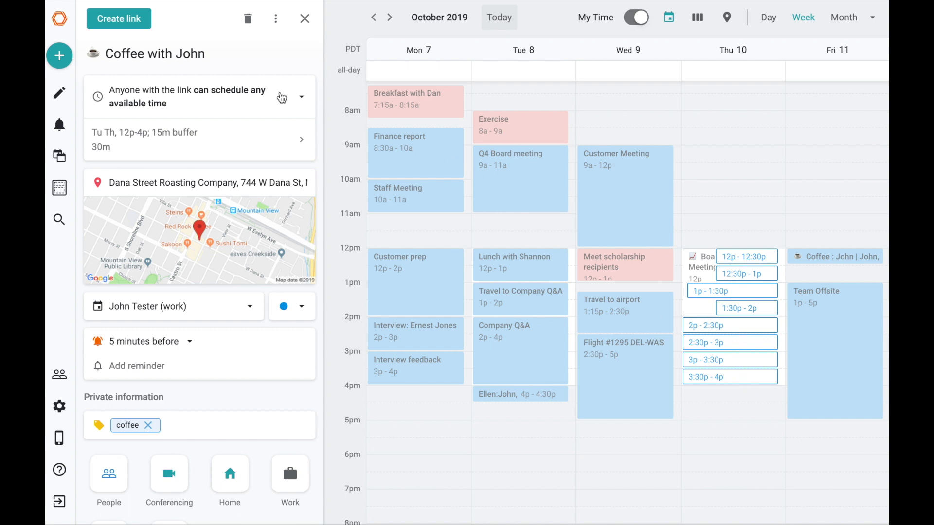
- Offer specific times such as Tue Oct 8 11–11:30a, then create and copy the link
click(301, 96)
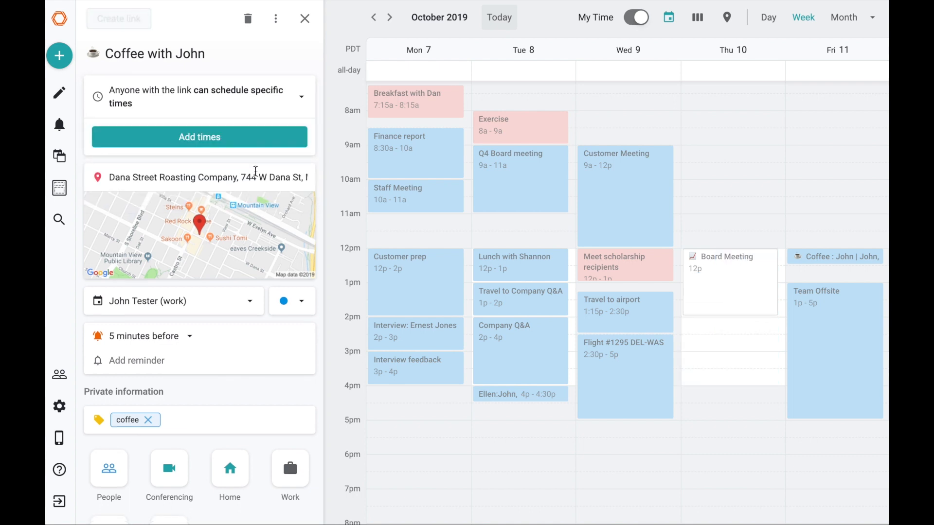
click(199, 138)
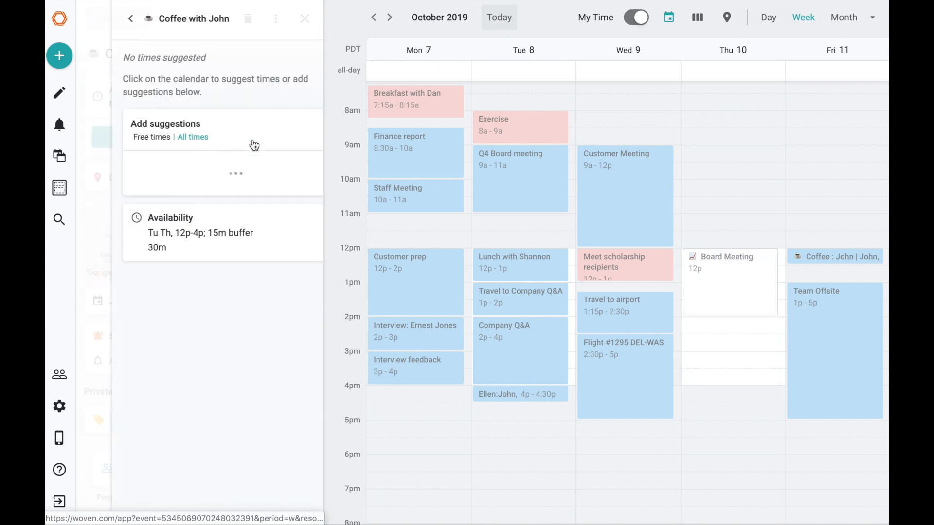
click(165, 123)
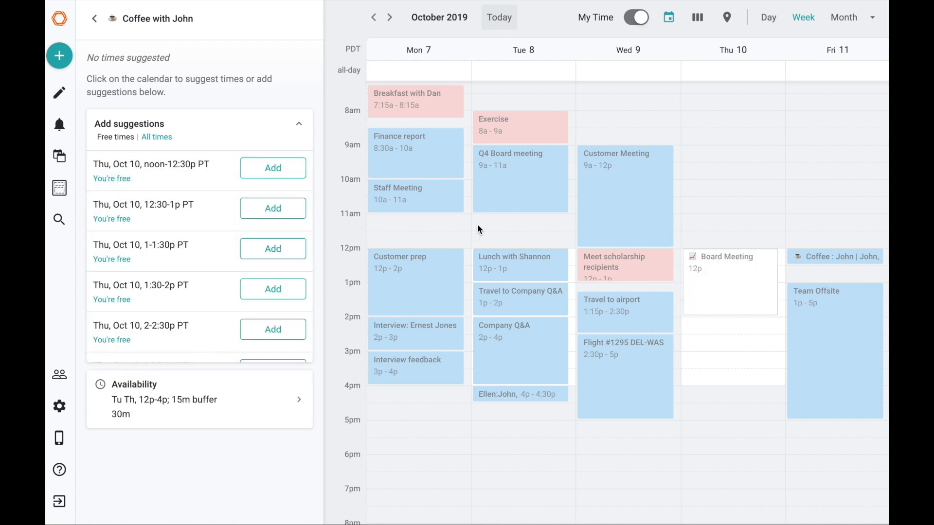
click(520, 222)
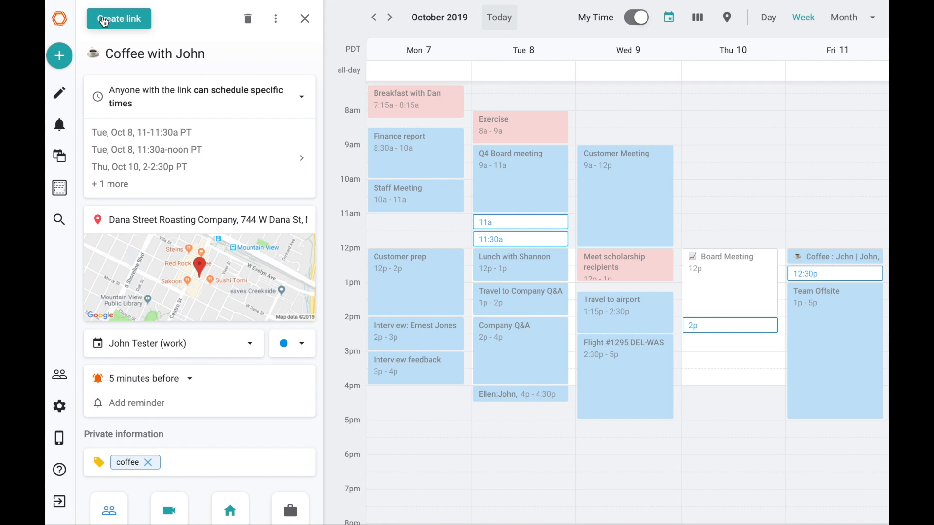
click(118, 19)
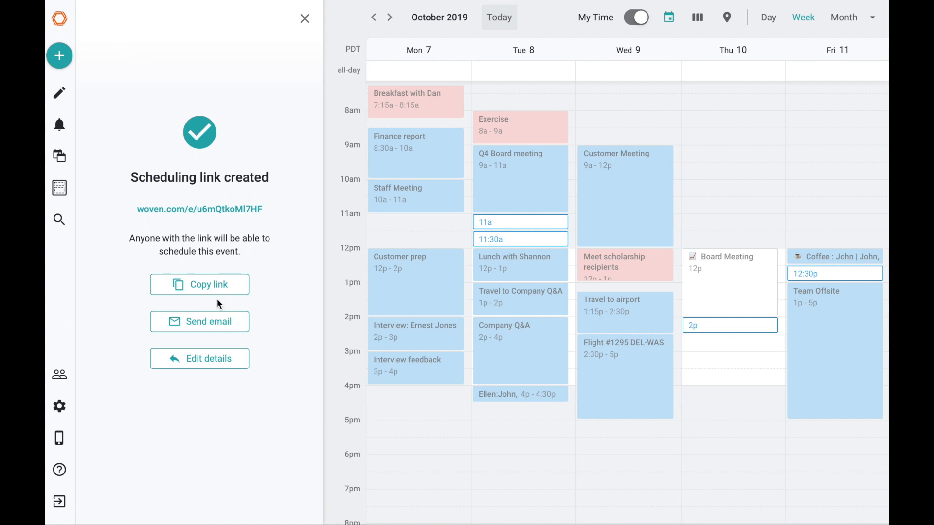
click(199, 284)
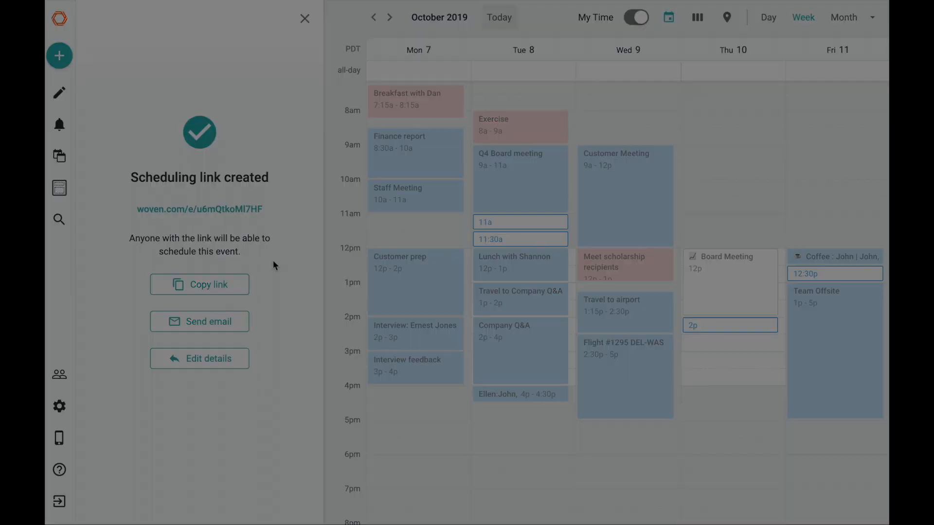
- Close the 'Scheduling link created' panel to reveal the Coffee with John slots
click(305, 18)
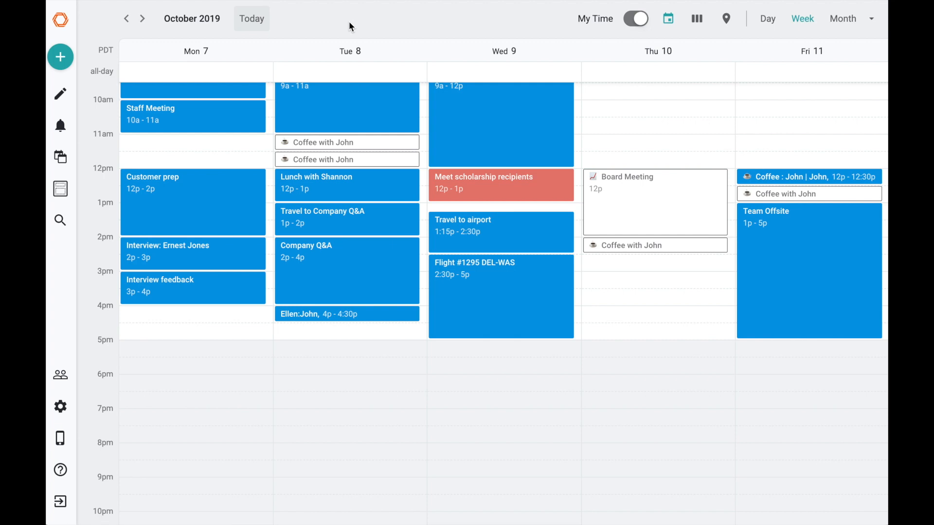
mouse_move(189, 6)
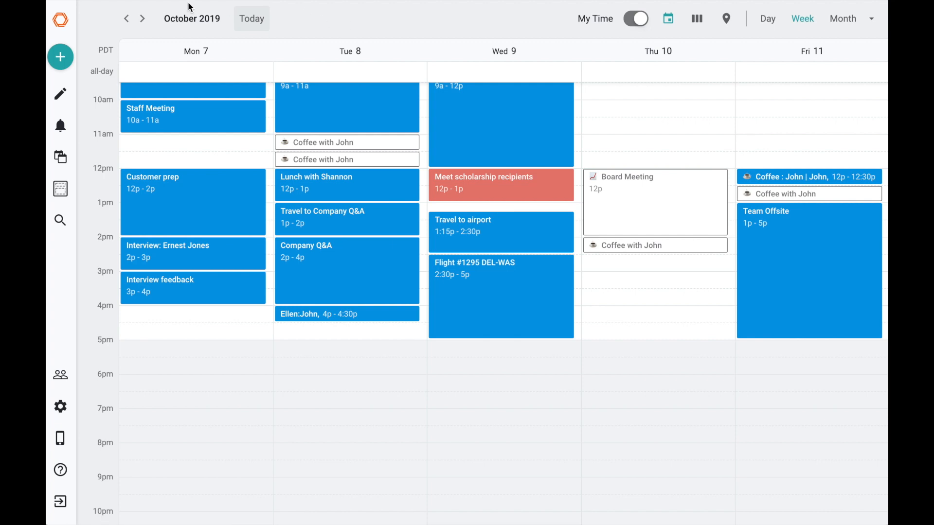
- Create a Board Meeting group poll link with added candidate times
click(61, 56)
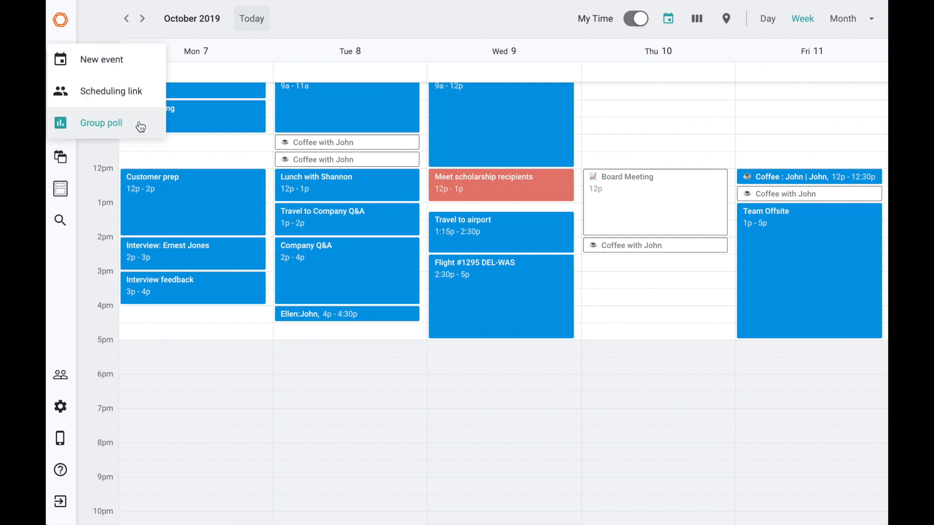
click(101, 123)
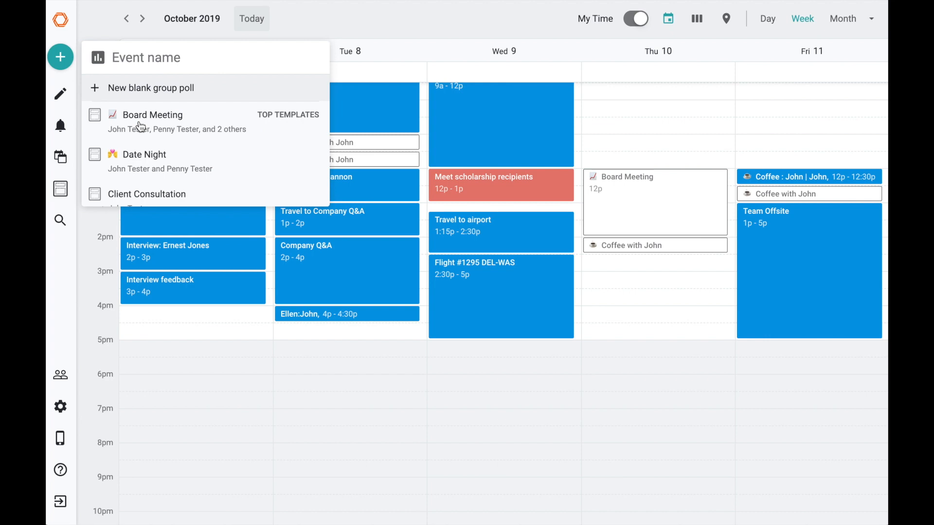
mouse_move(174, 129)
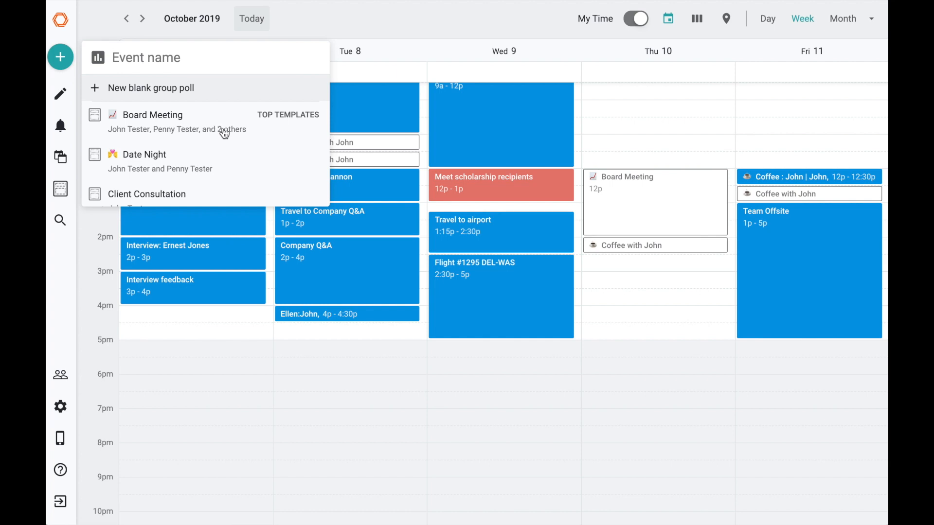
click(152, 115)
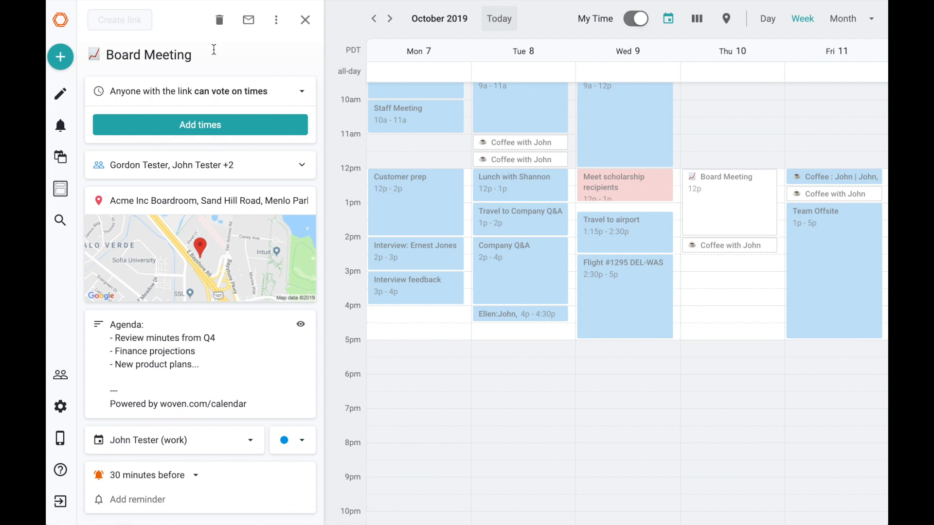
click(200, 125)
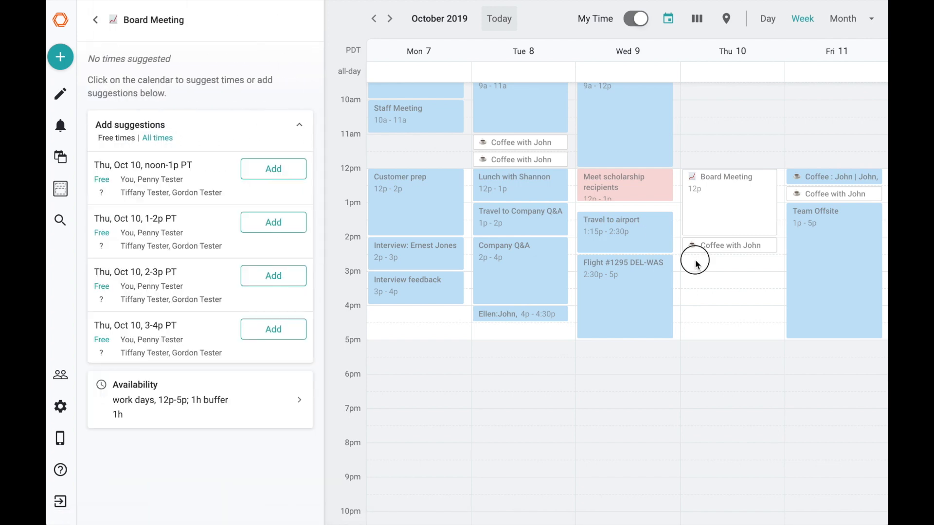
click(390, 18)
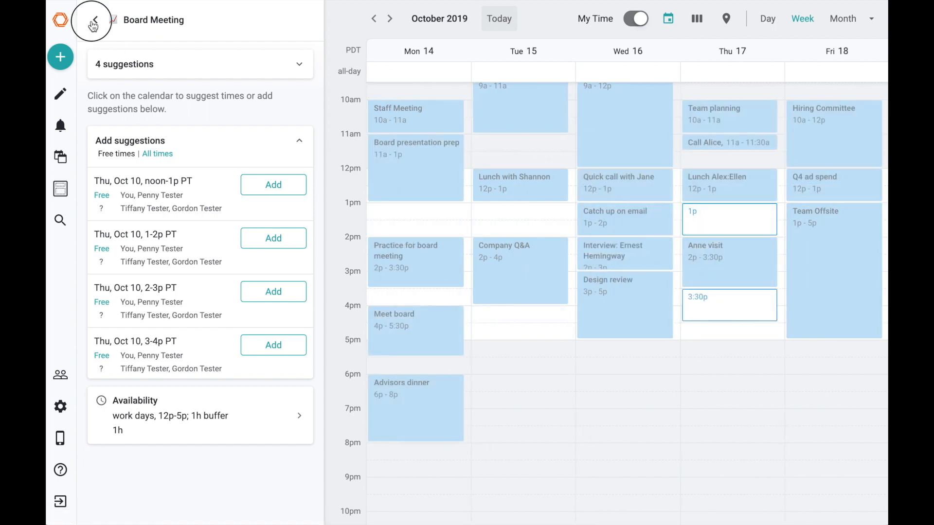
click(91, 19)
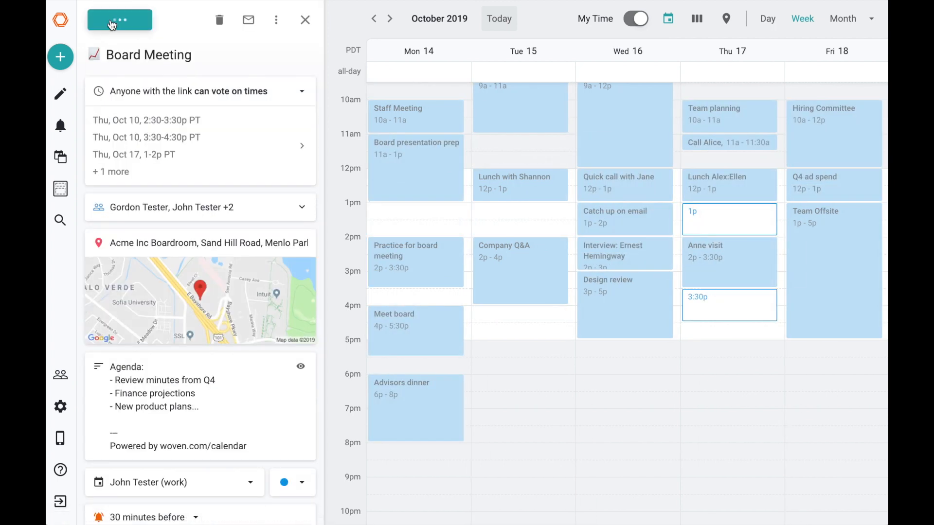
click(120, 19)
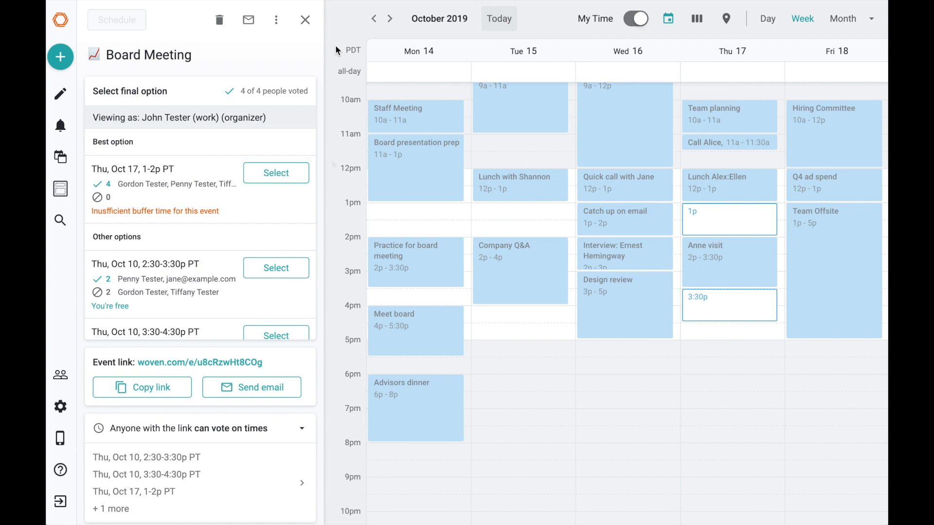
mouse_move(333, 165)
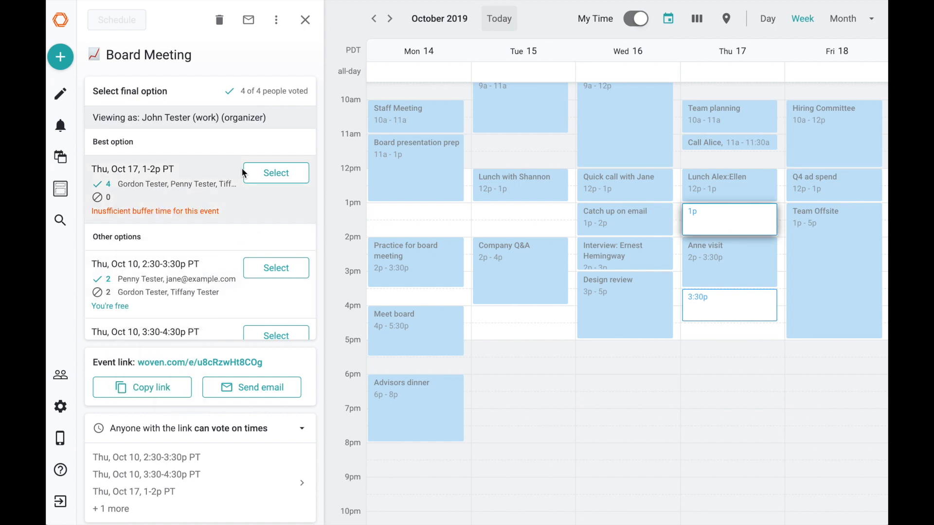
- Schedule the Board Meeting poll's chosen slot, Thu Oct 17 1–2p, and close its panel
click(276, 173)
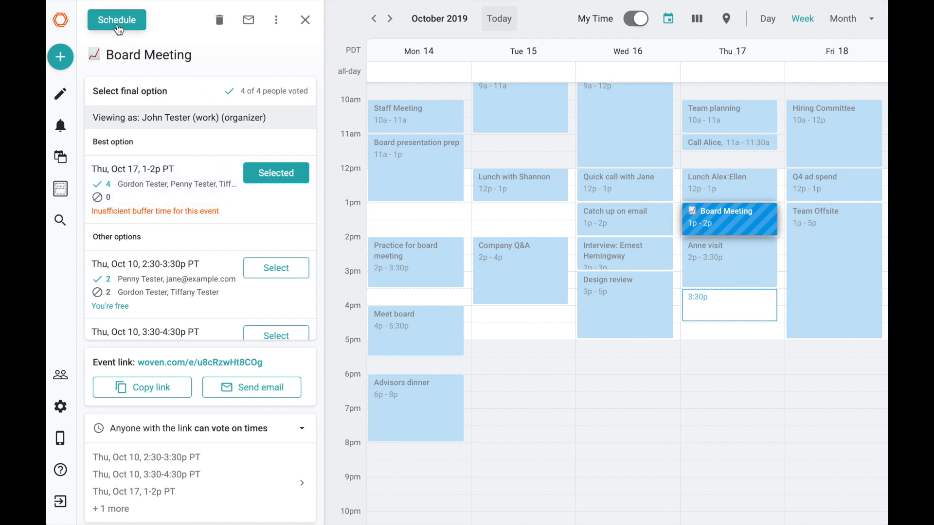
click(116, 20)
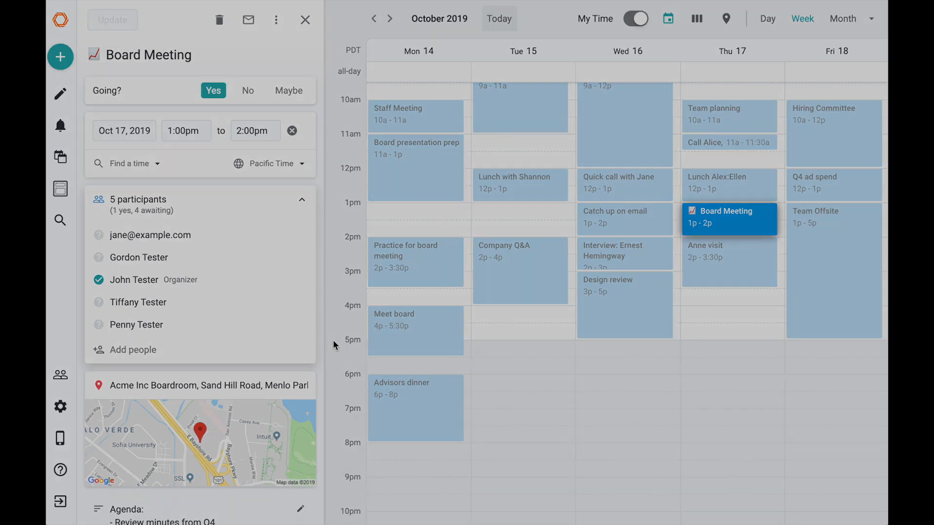
click(306, 20)
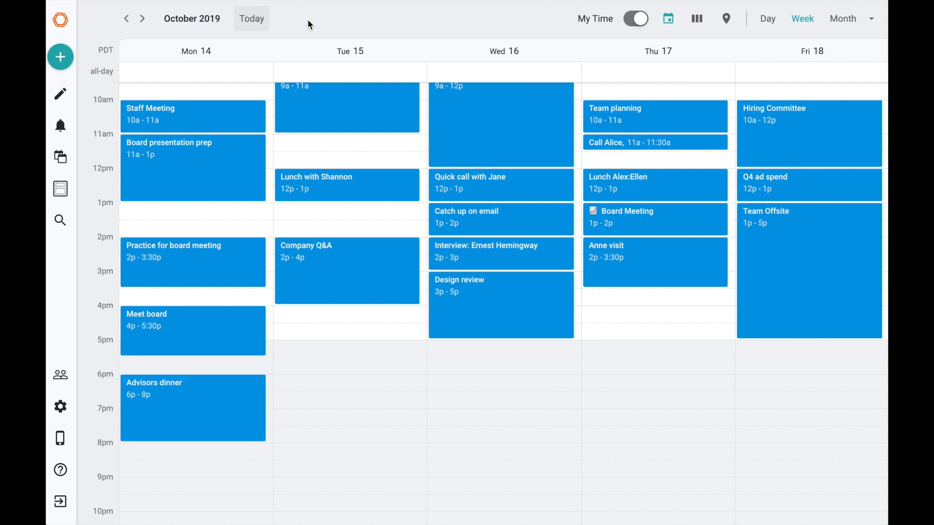
mouse_move(60, 375)
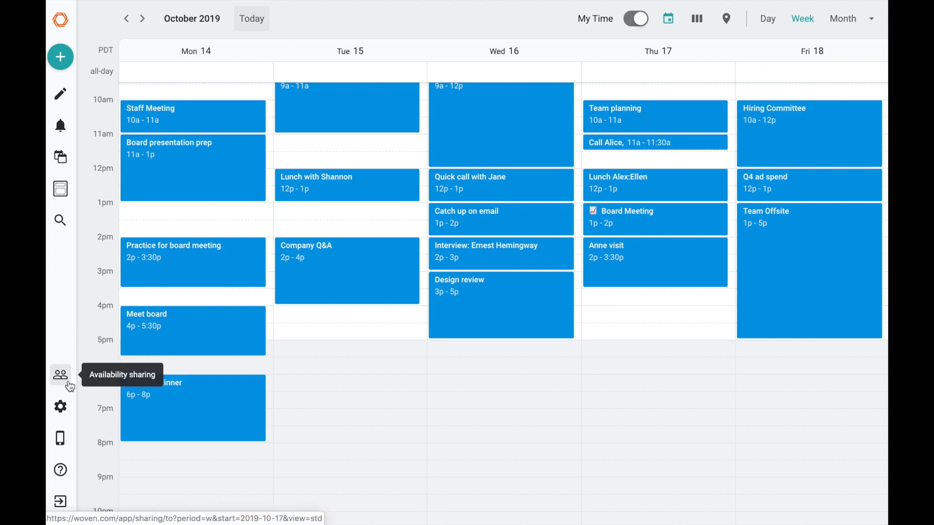
- Show the Availability Sharing panel's 'Sharing with you' list of shared and requested availability
click(61, 374)
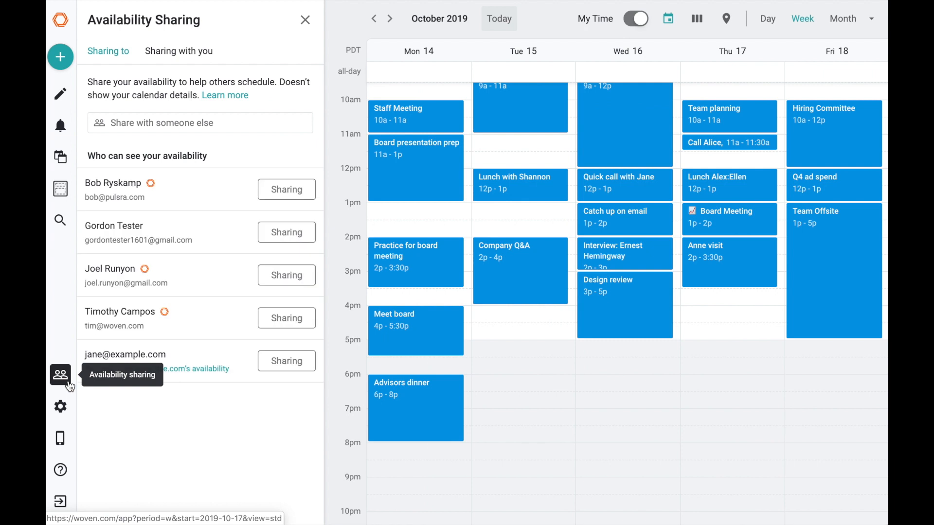
mouse_move(135, 427)
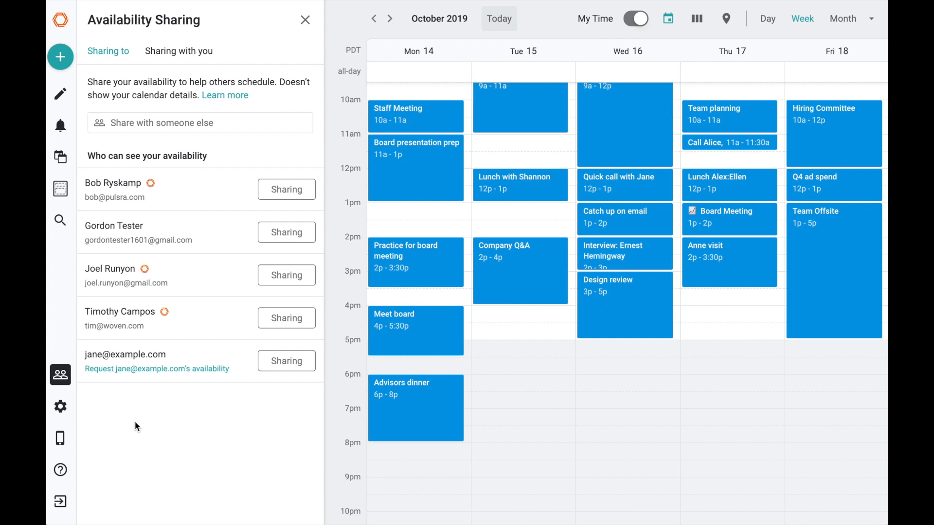
mouse_move(189, 221)
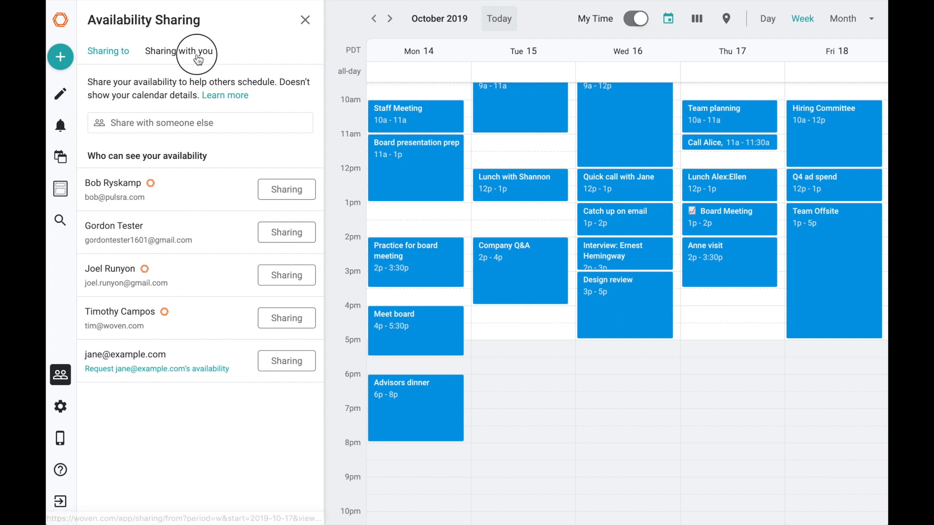
click(179, 51)
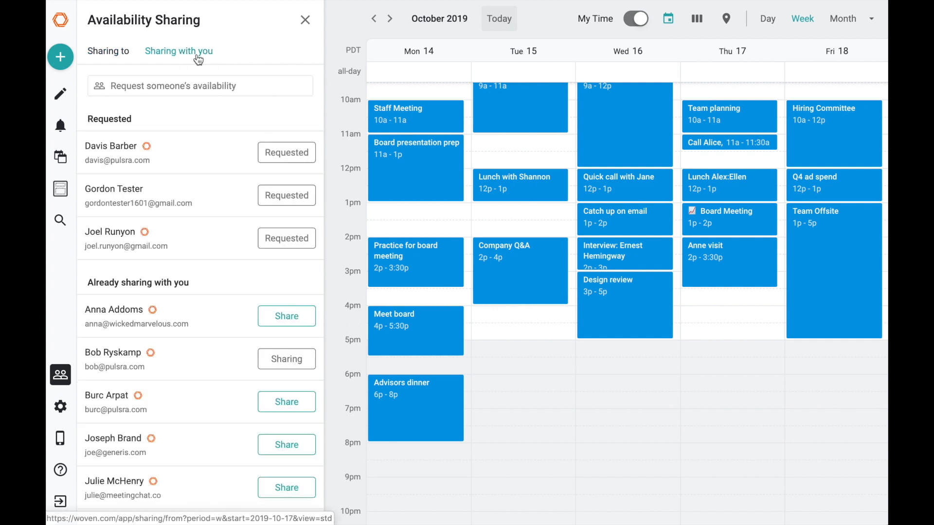